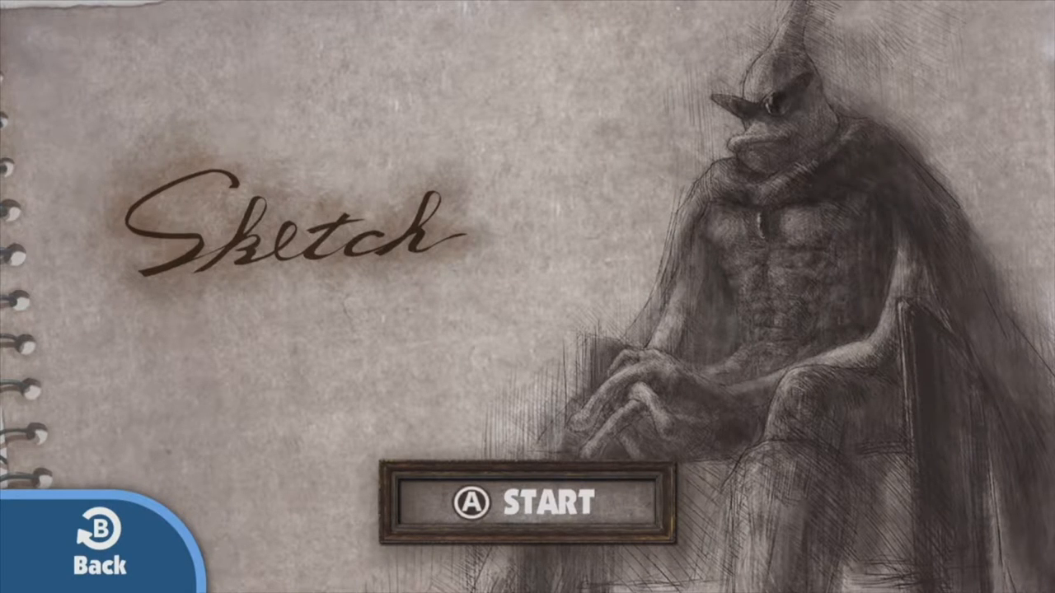
Start Sketch from its title screen and dismiss the drawing-game introduction.
left_click(524, 500)
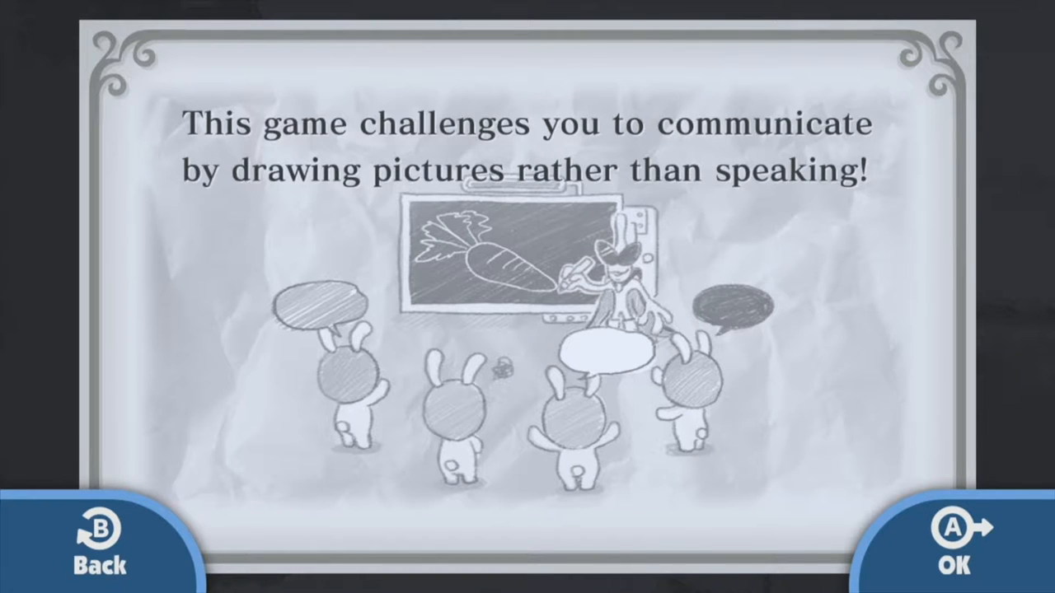
left_click(955, 536)
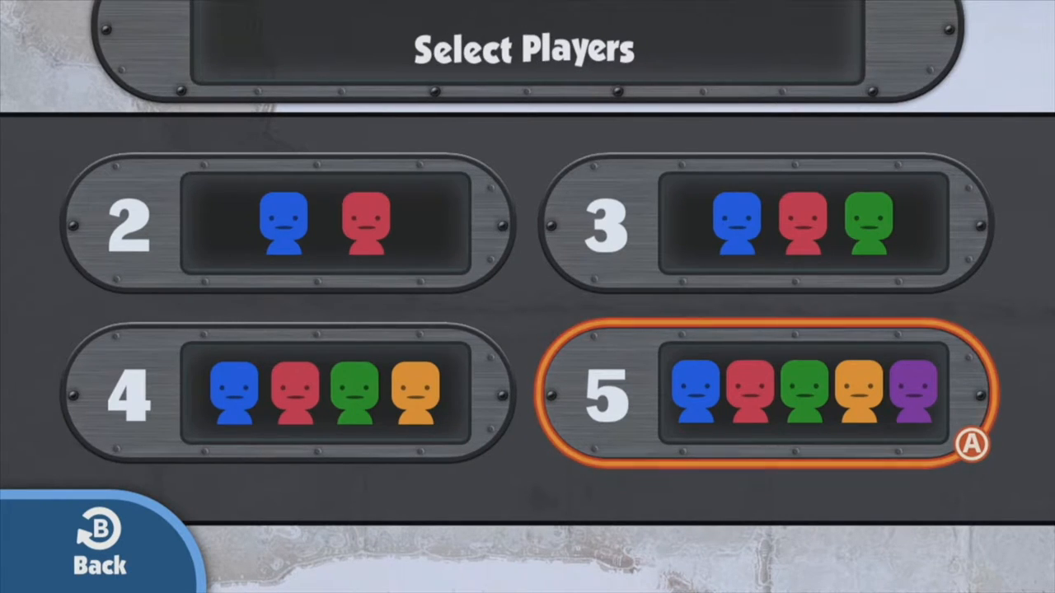
Choose and confirm five players, then dismiss the rules explanation.
left_click(758, 392)
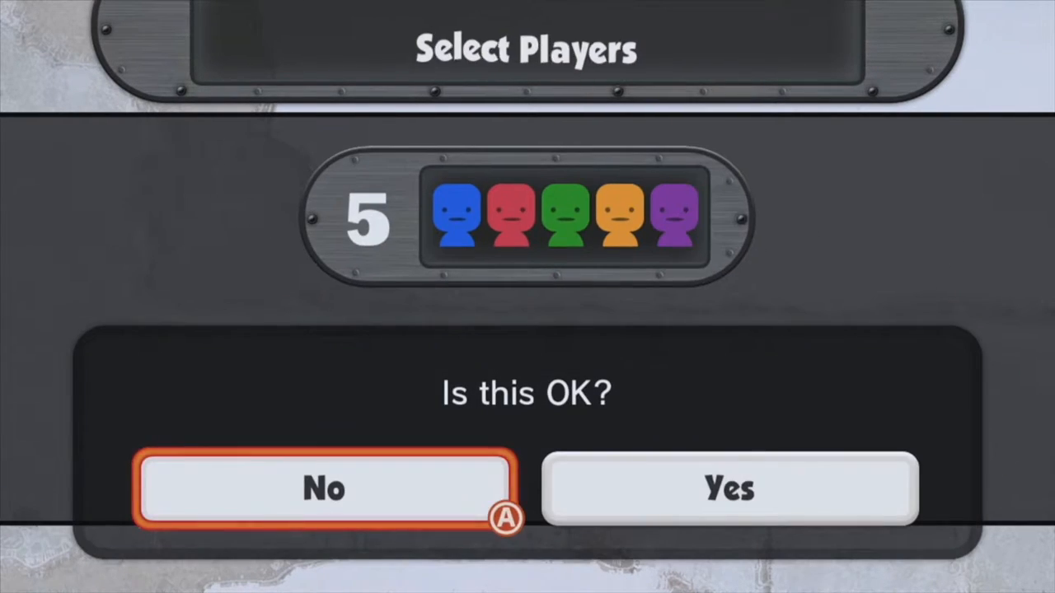
left_click(729, 488)
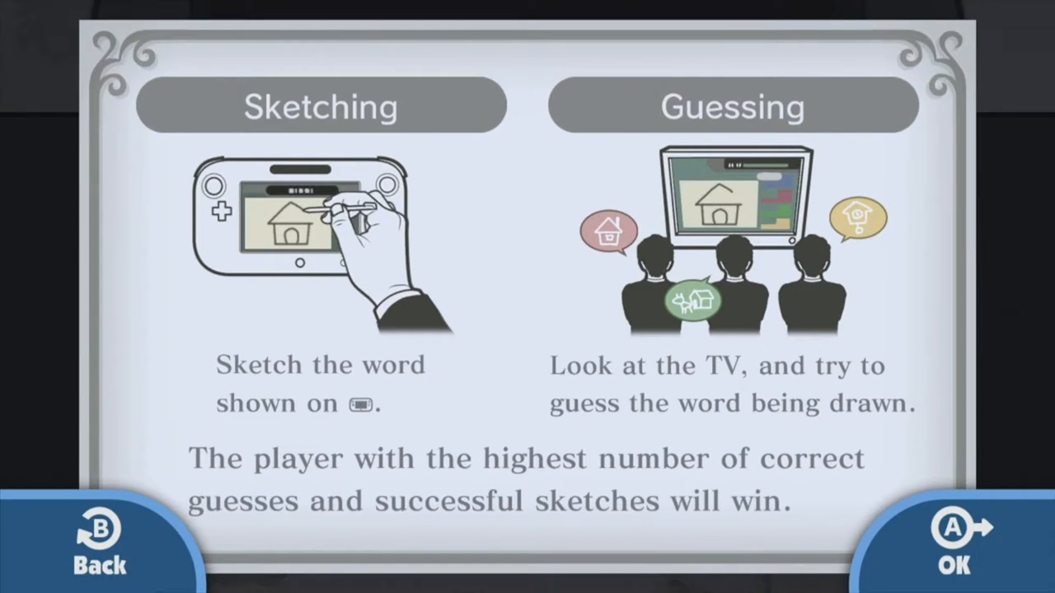
left_click(953, 535)
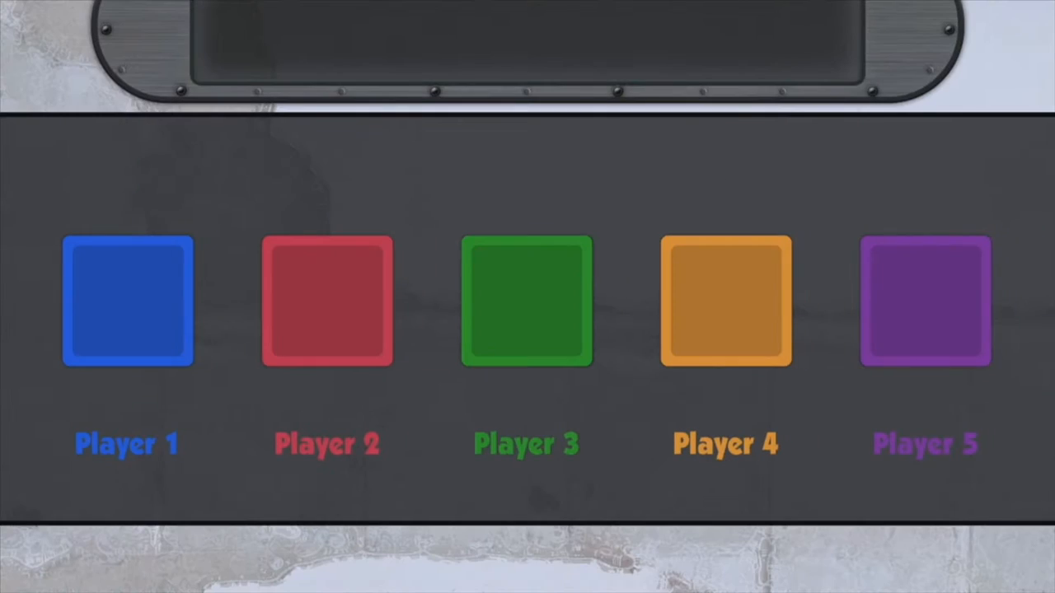
left_click(128, 300)
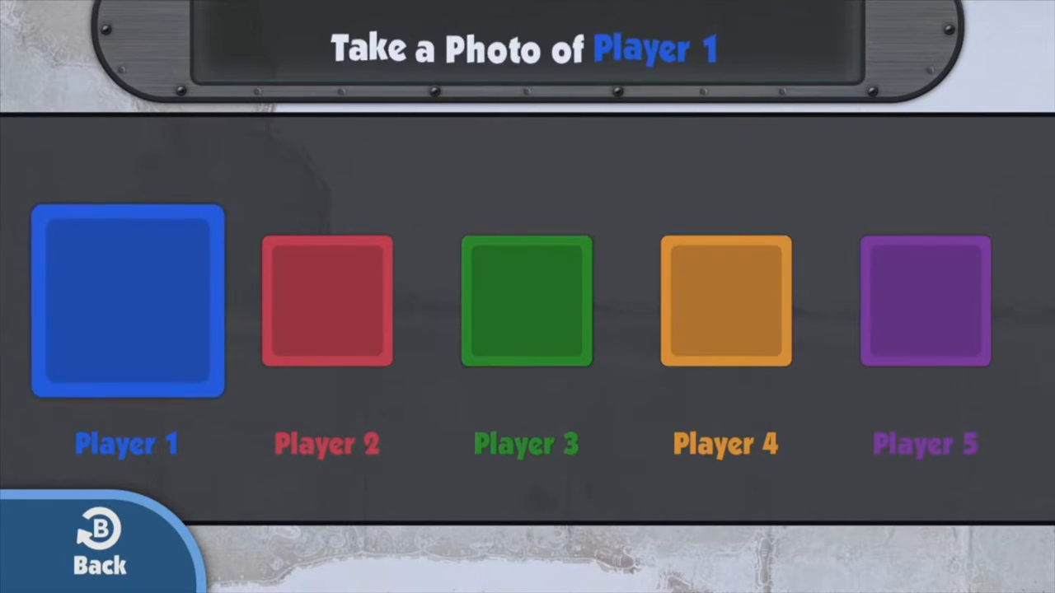
Snap GamePad camera photos for Player 1, Player 2 and Player 3.
left_click(127, 301)
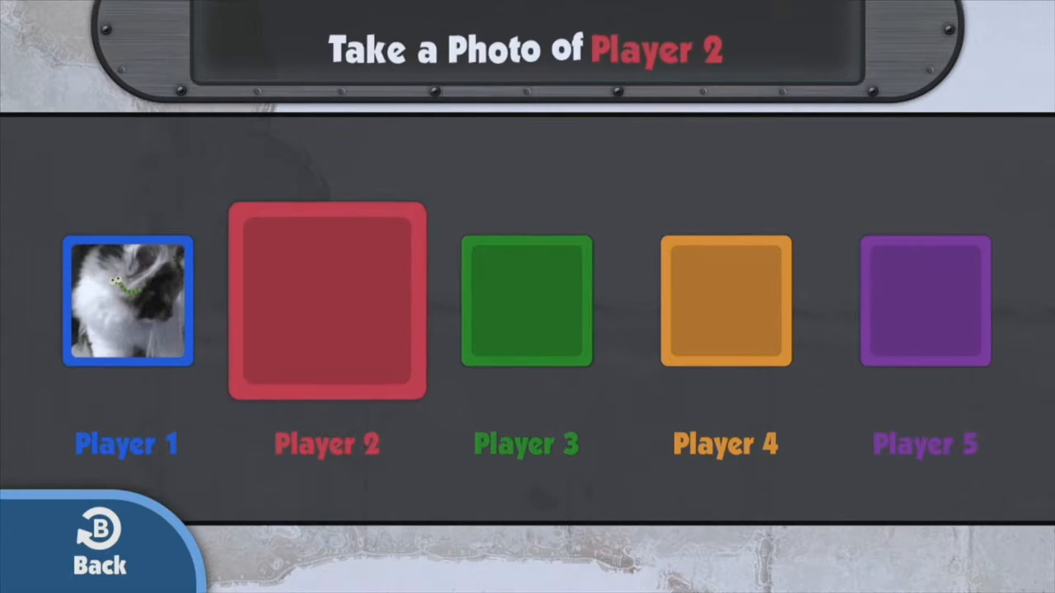
left_click(327, 303)
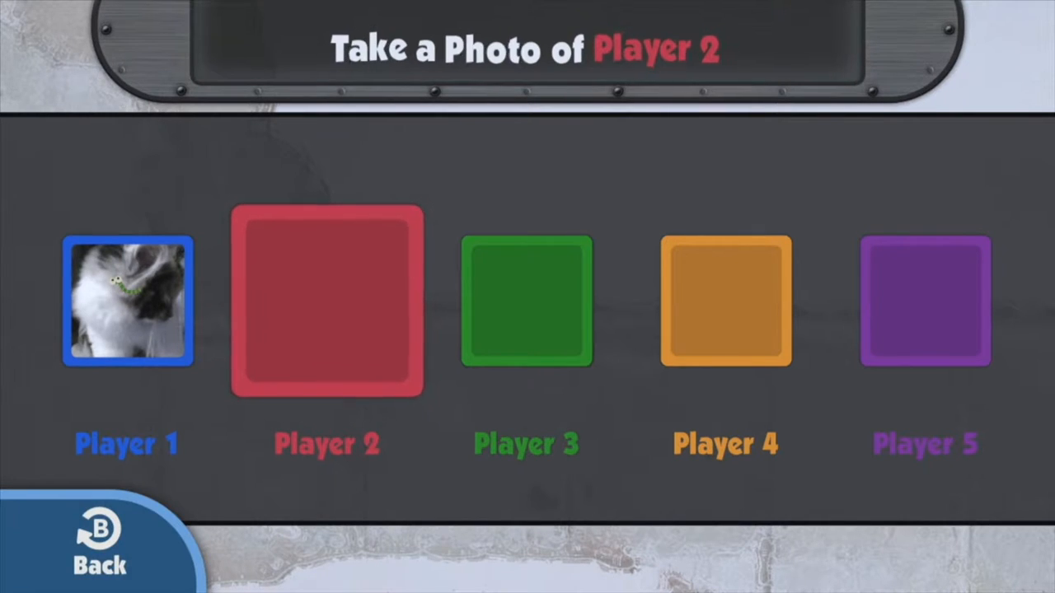
left_click(328, 302)
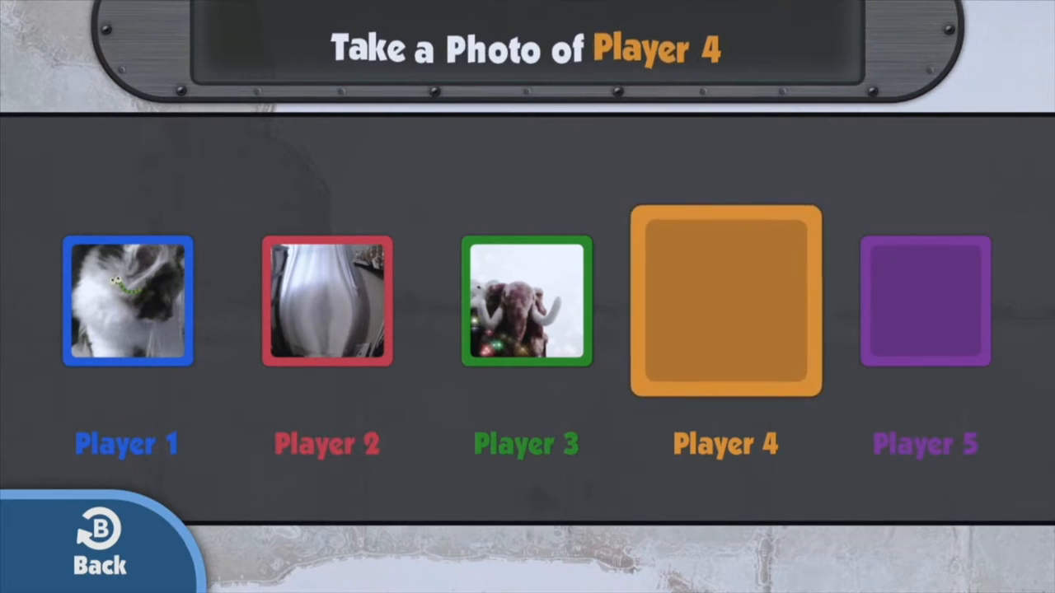
Snap and accept photos for Players 4 and 5.
left_click(726, 302)
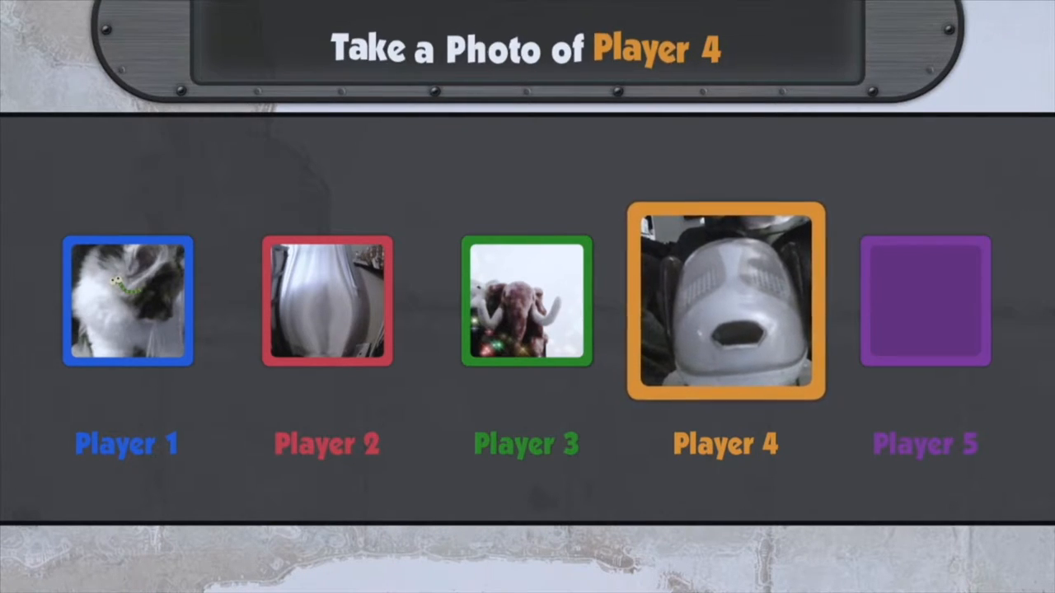
left_click(725, 303)
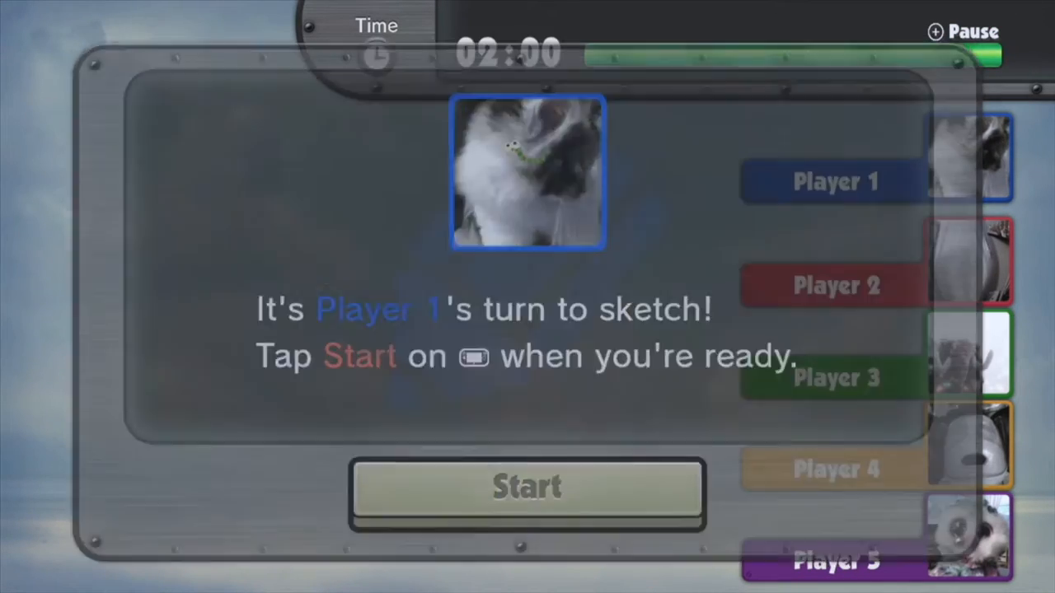
Start Player 1's turn and sketch Sewing Pins with a rounded head.
left_click(526, 486)
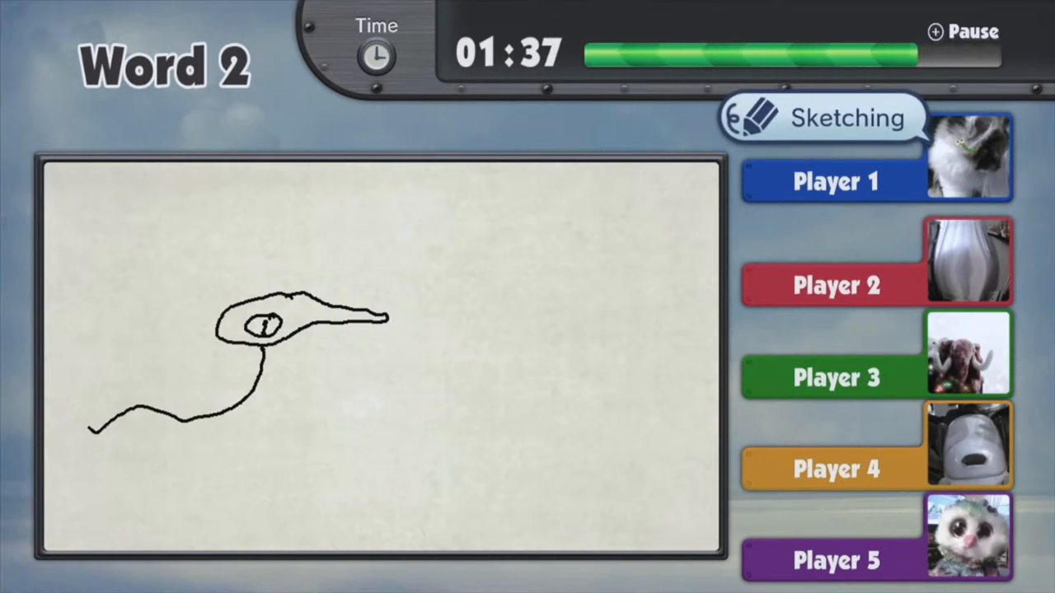
left_click_drag(371, 223, 313, 289)
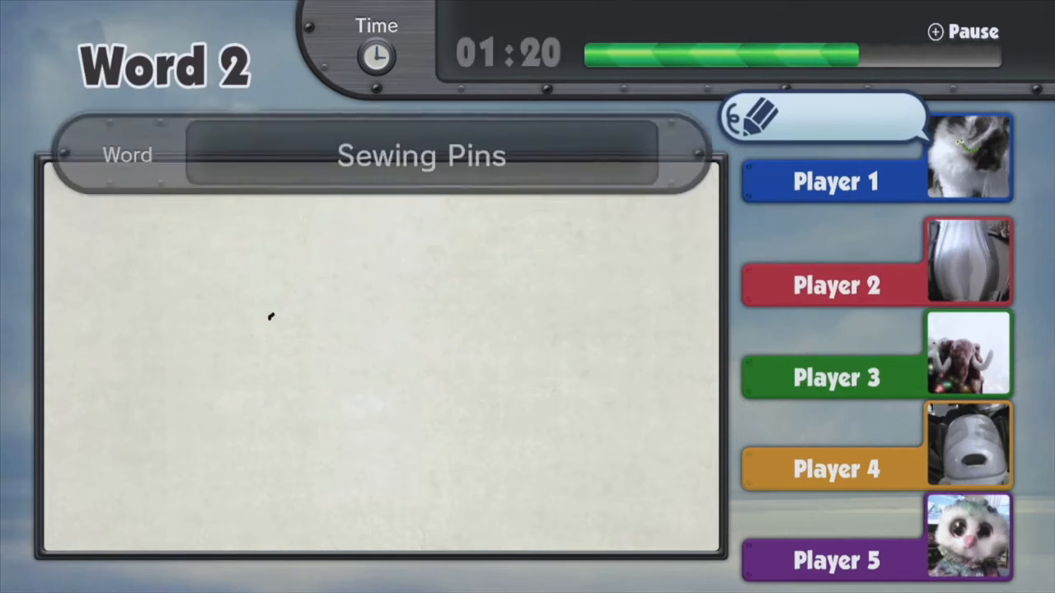
left_click_drag(272, 317, 338, 322)
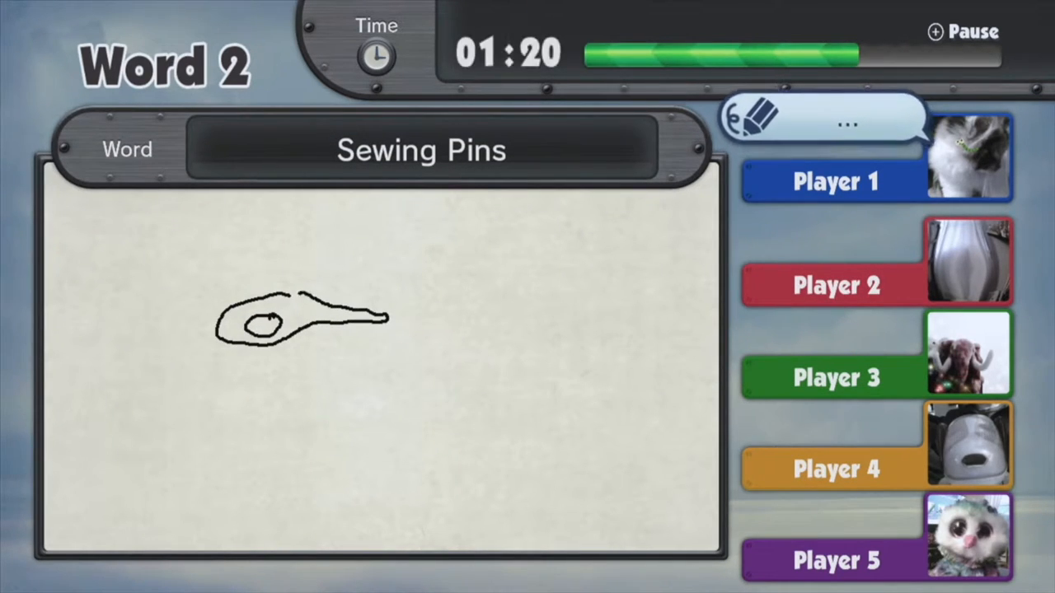
left_click_drag(264, 330, 124, 412)
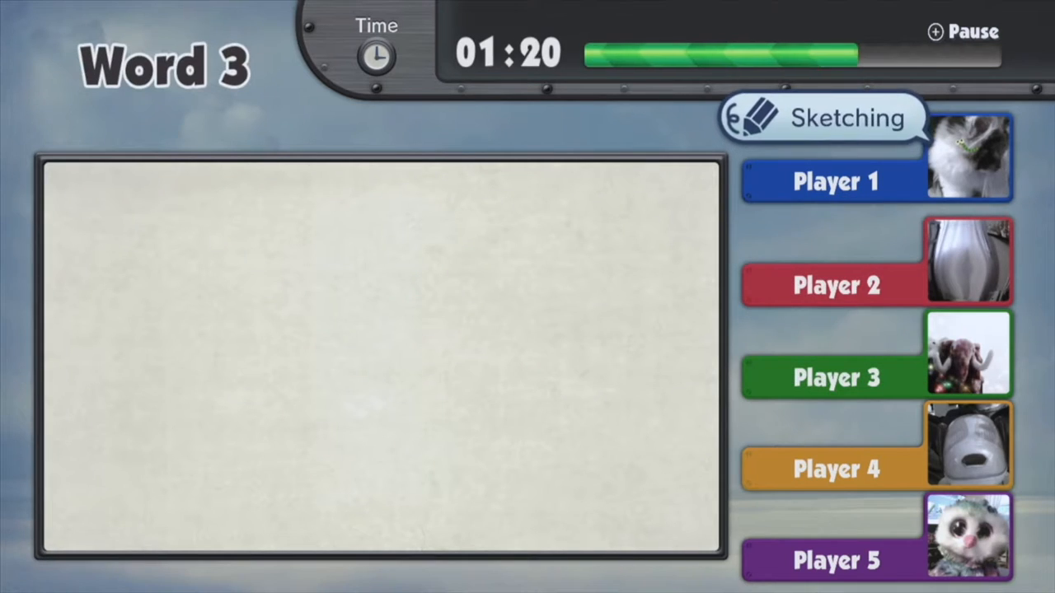
Sketch Words 3–6 until time runs out, then confirm Player 2 is ready.
left_click_drag(305, 315, 416, 305)
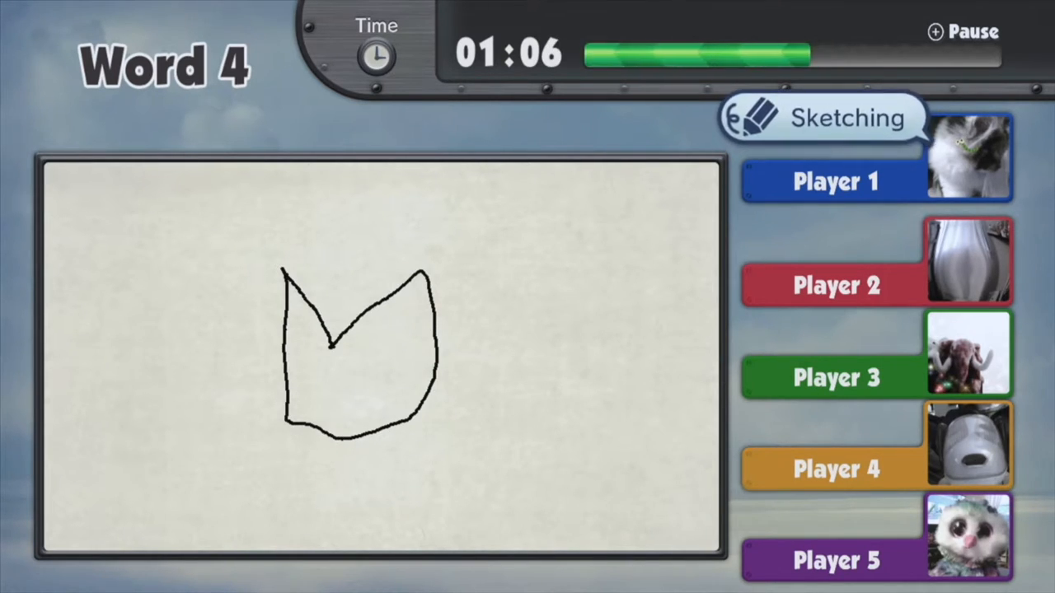
left_click_drag(338, 264, 334, 346)
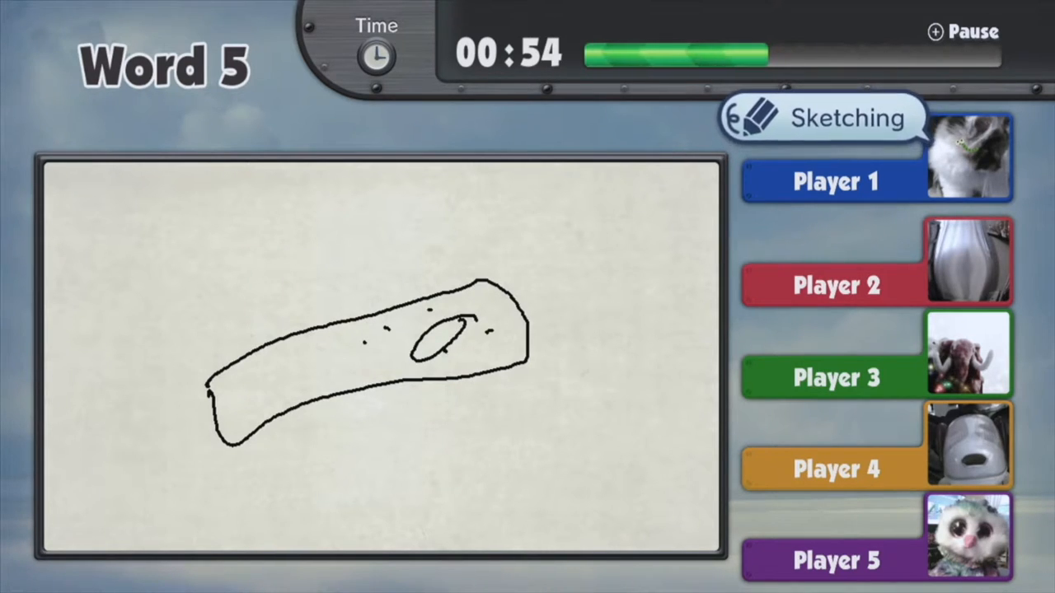
left_click_drag(585, 218, 606, 309)
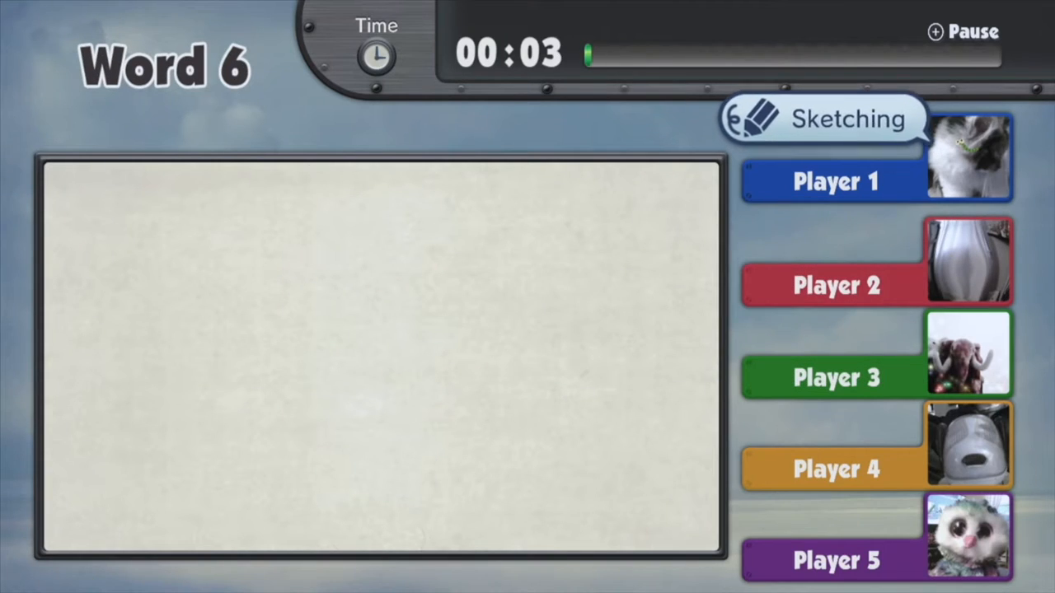
left_click_drag(264, 396, 565, 421)
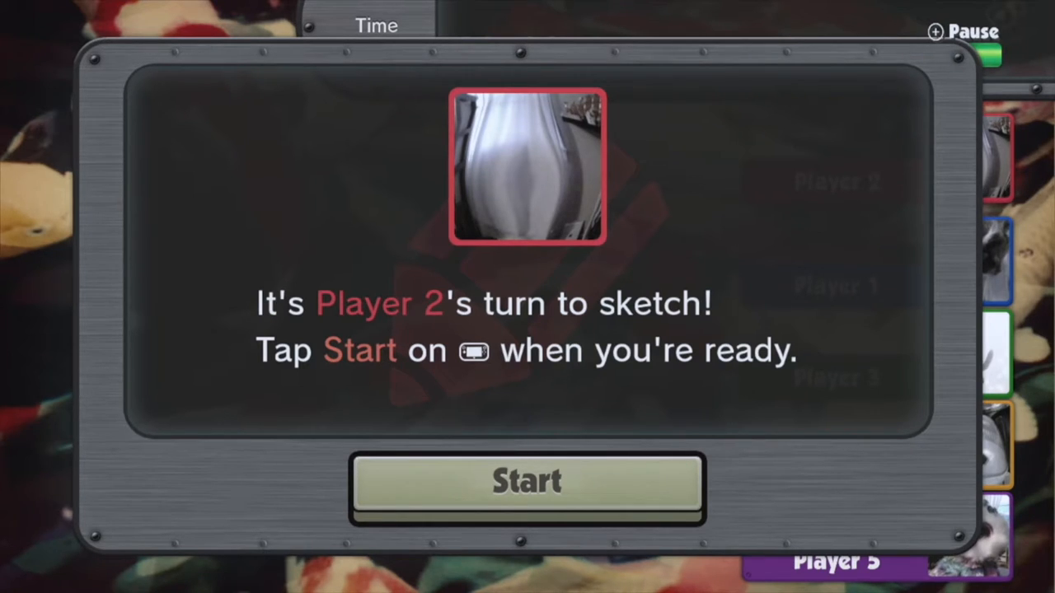
left_click(527, 482)
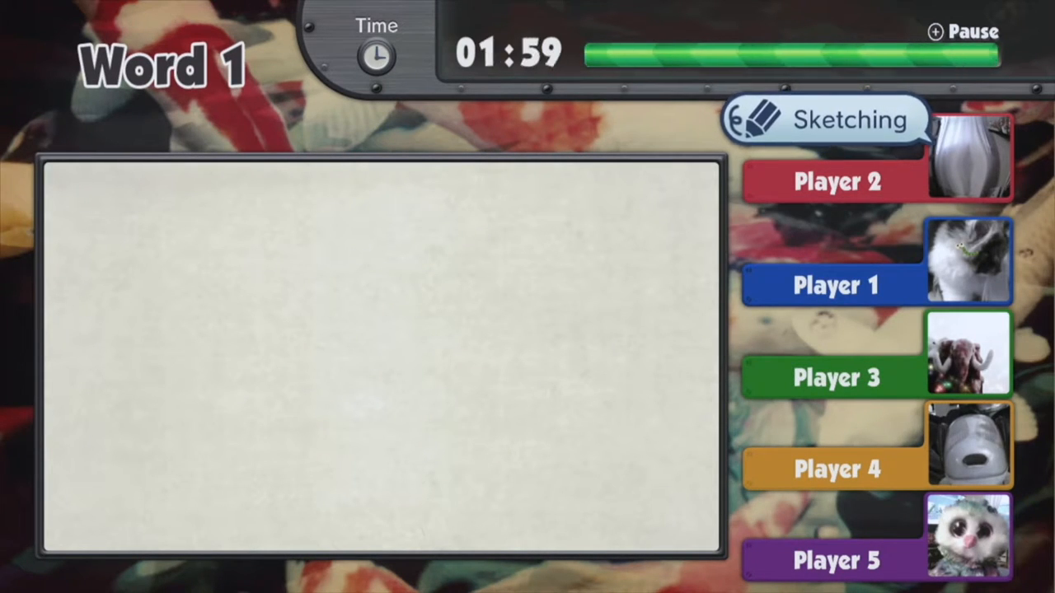
Draw Word 1 as a bar with a taller block at its left end.
left_click_drag(244, 386, 449, 383)
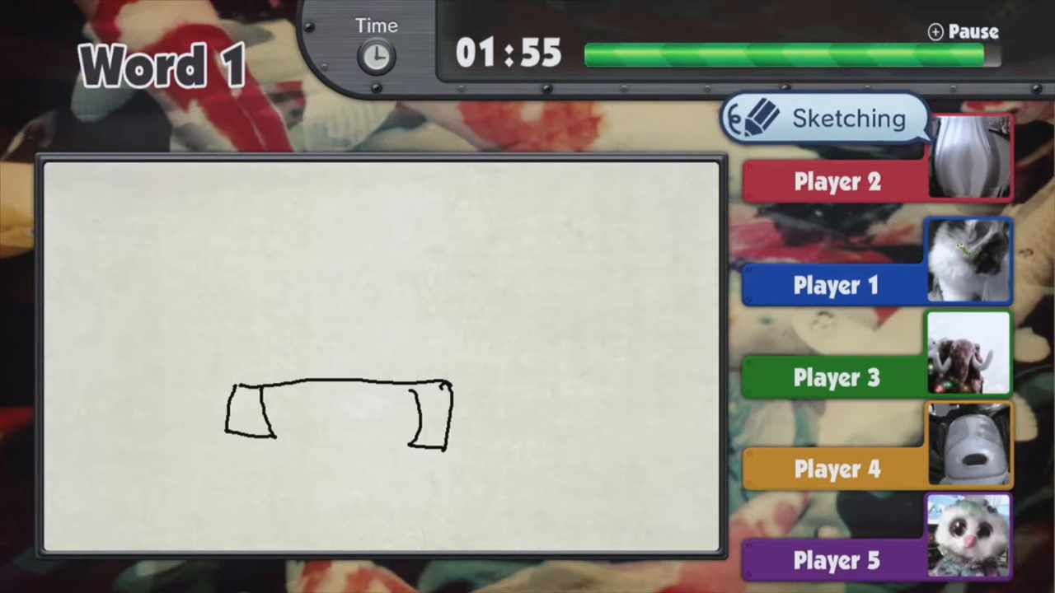
left_click_drag(251, 338, 255, 441)
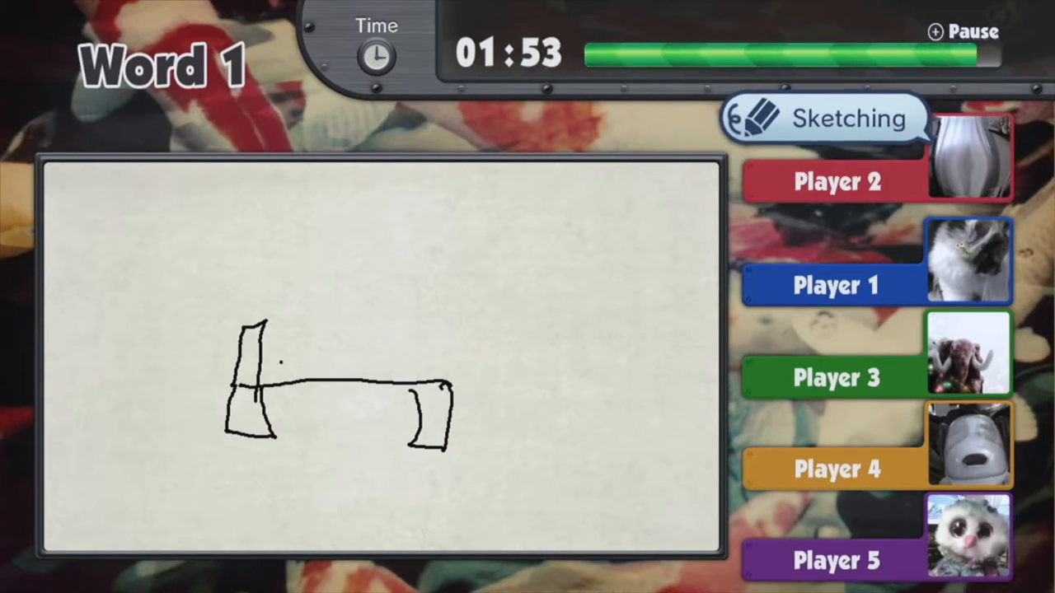
left_click_drag(264, 379, 420, 367)
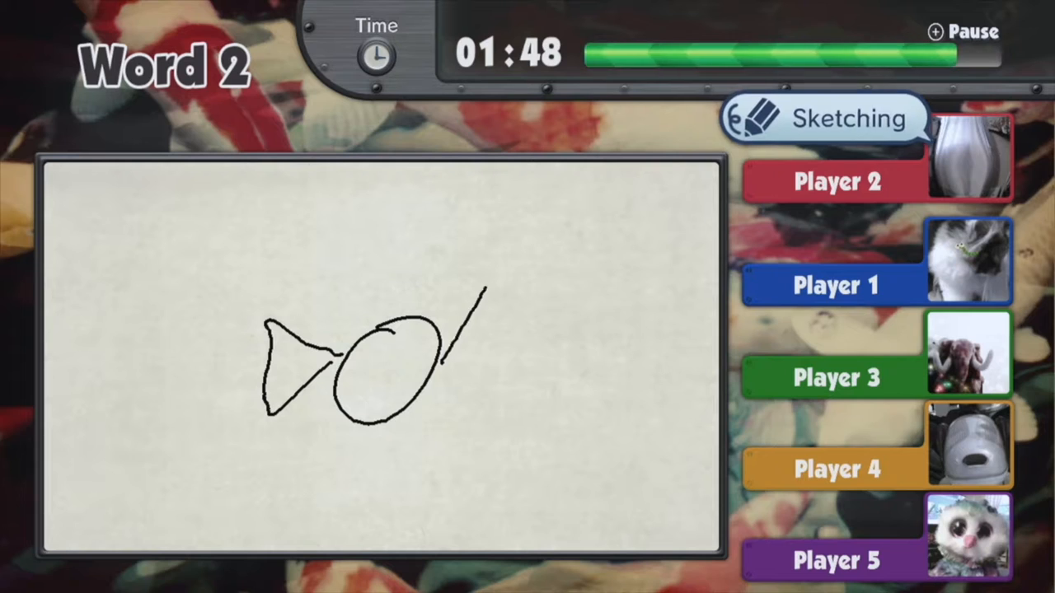
Draw the wrapped-candy shape for Word 2, plus a domed shape with a circle.
left_click_drag(486, 284, 478, 408)
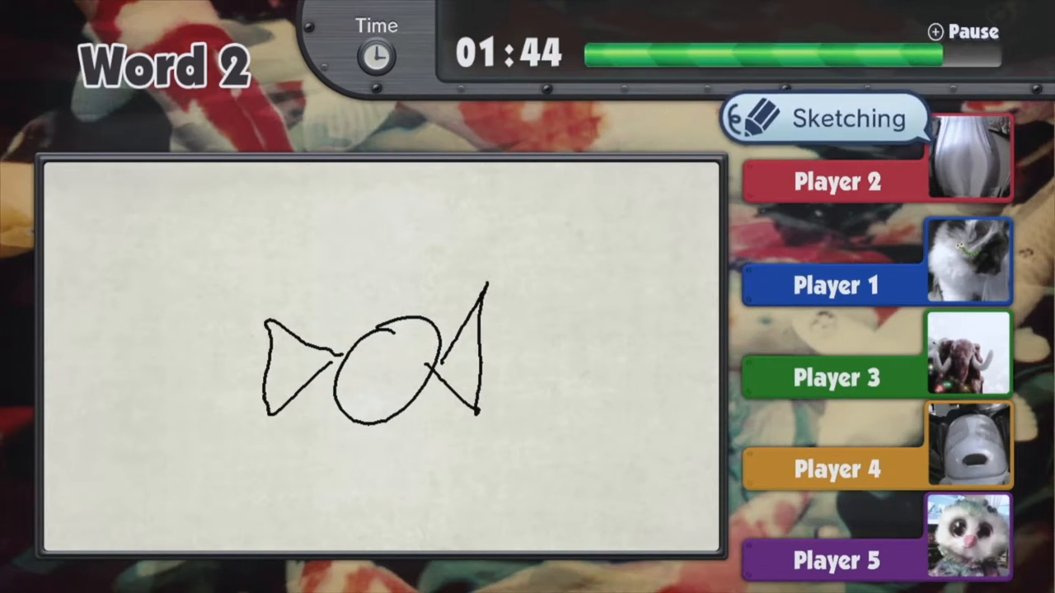
left_click_drag(79, 381, 181, 385)
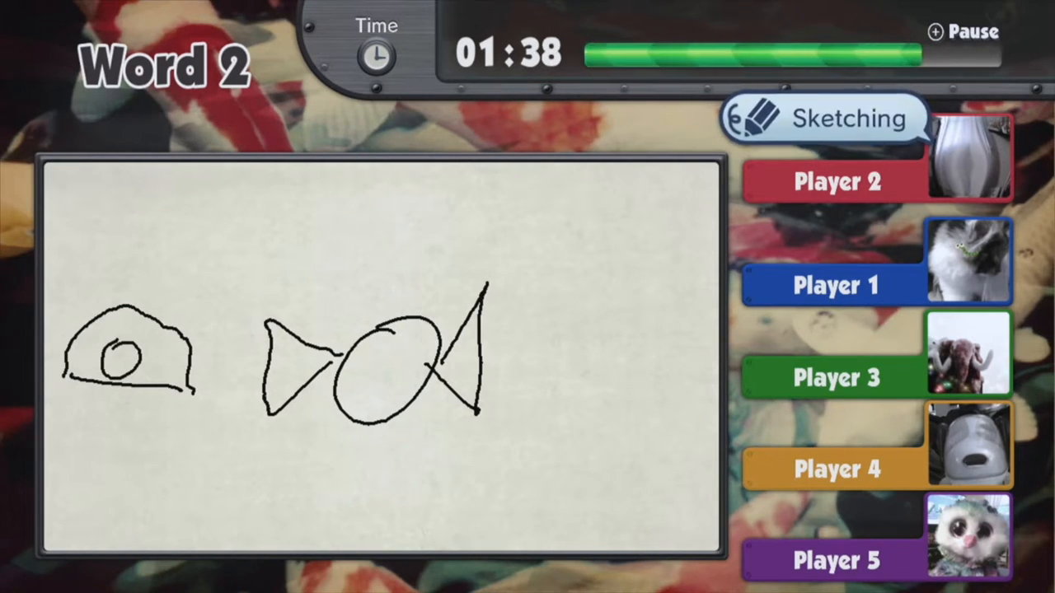
left_click_drag(74, 379, 181, 461)
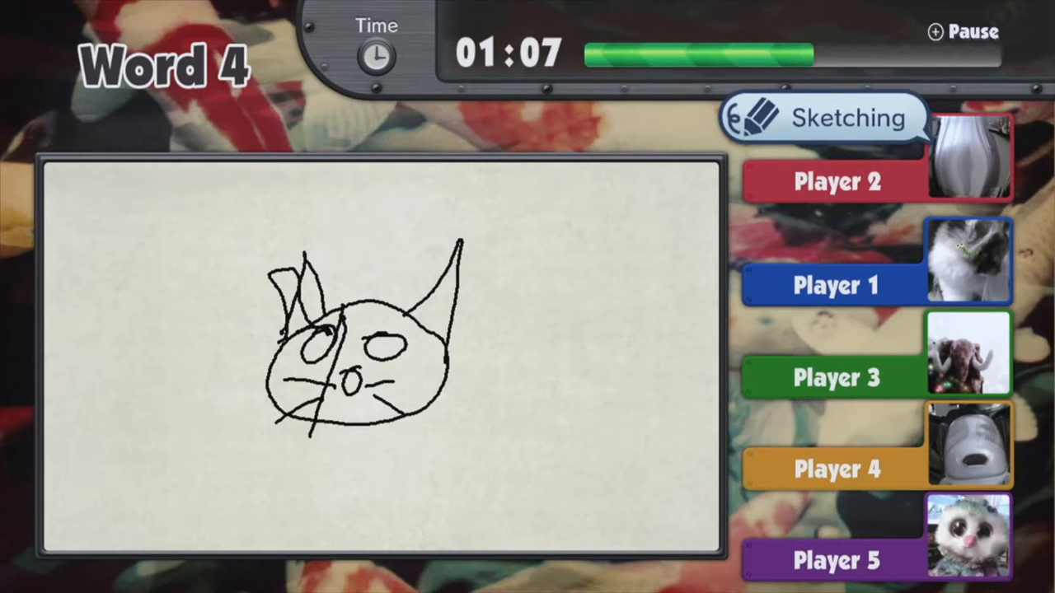
Sketch a cat face, two linked circles, an open box and Word 7.
left_click_drag(371, 322, 346, 445)
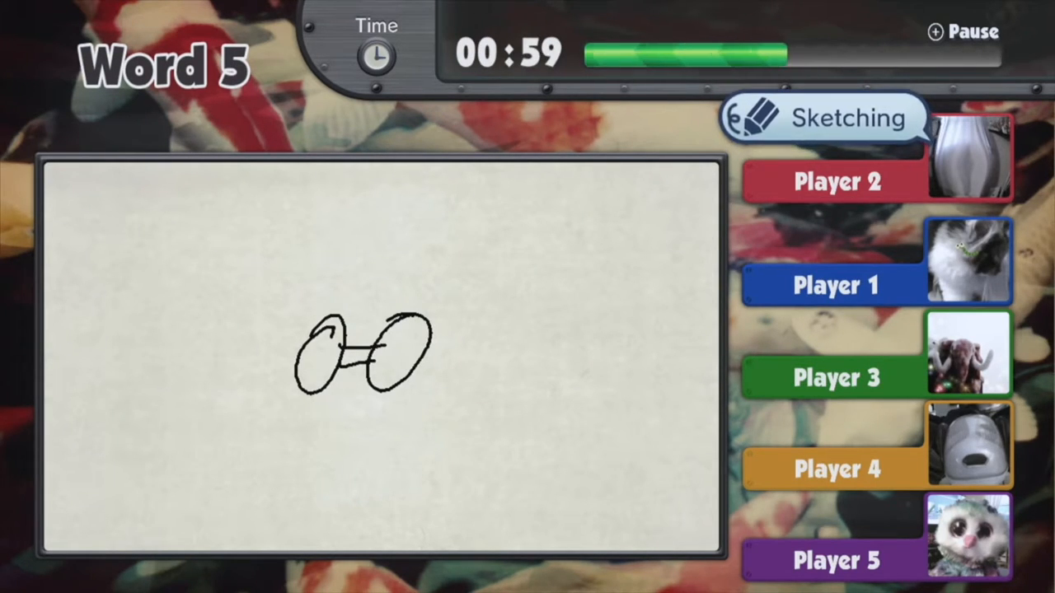
left_click_drag(346, 338, 408, 248)
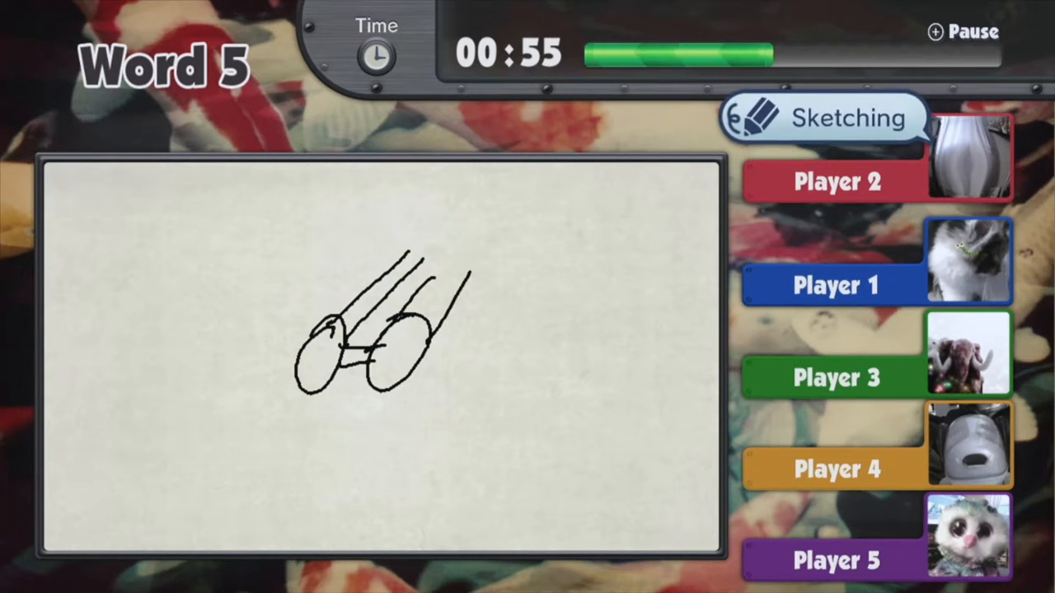
left_click_drag(404, 272, 354, 354)
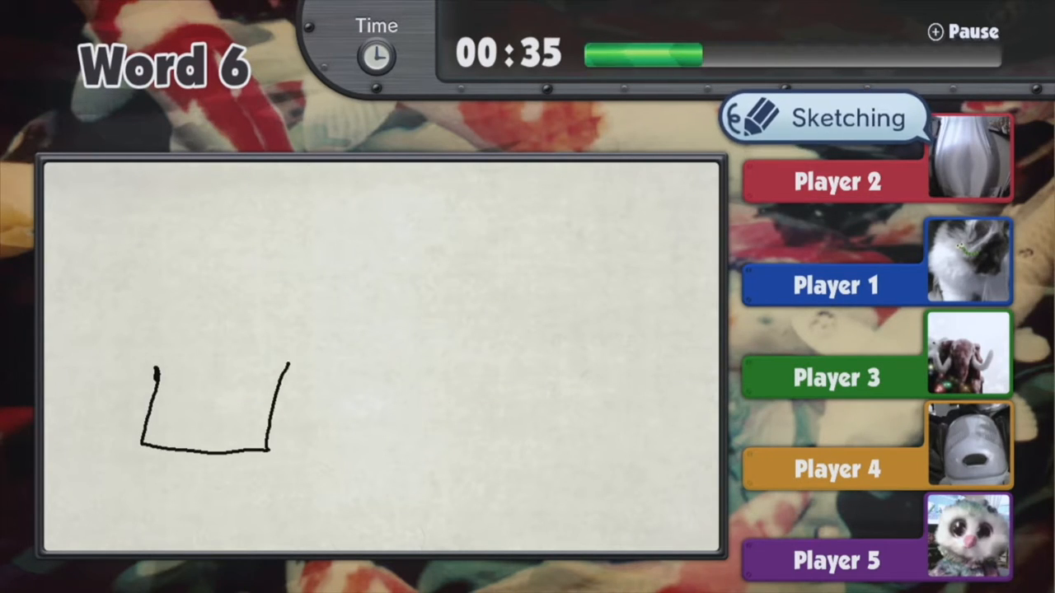
left_click_drag(136, 367, 276, 284)
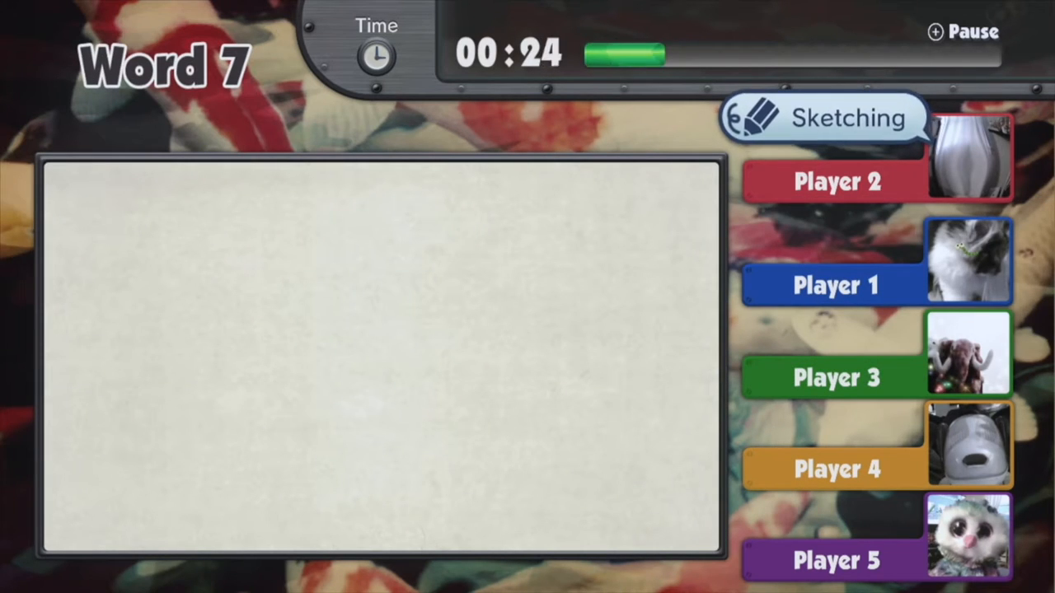
left_click_drag(107, 330, 169, 379)
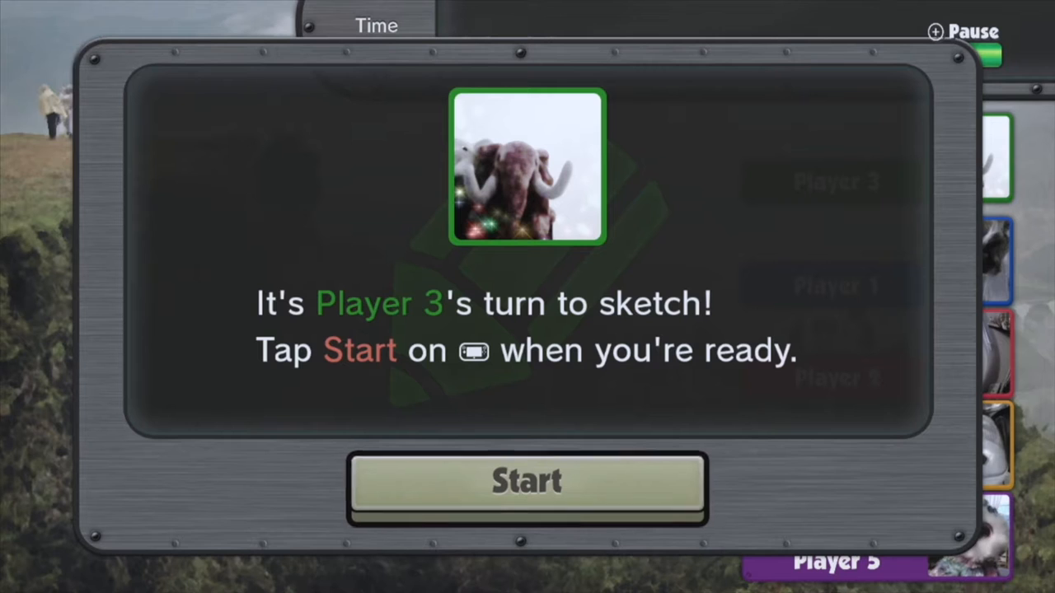
Start Player 3's turn and draw an arched, curved outline for Word 3.
left_click(525, 482)
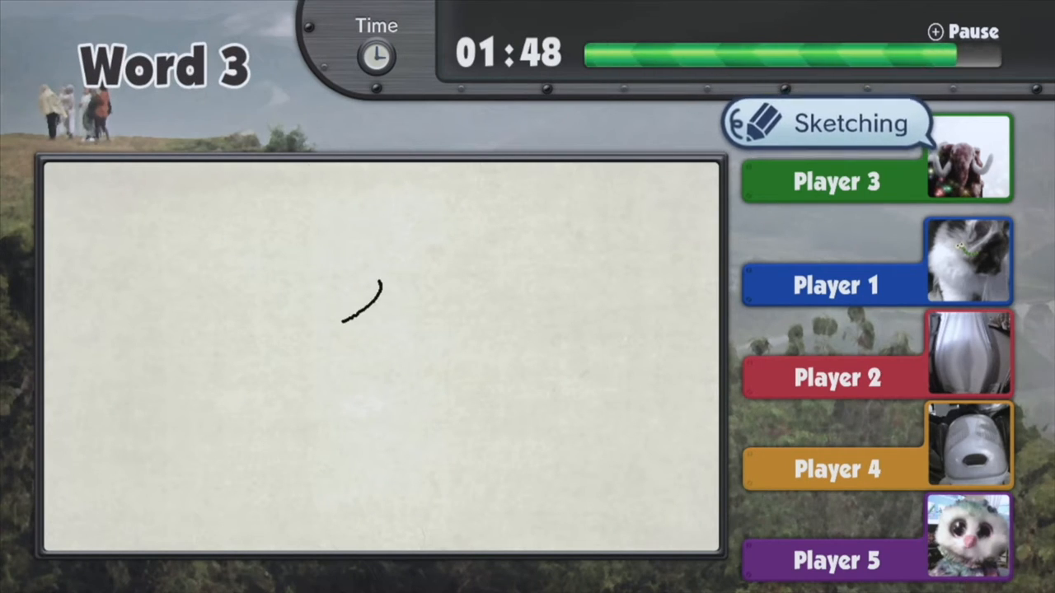
left_click_drag(346, 321, 478, 239)
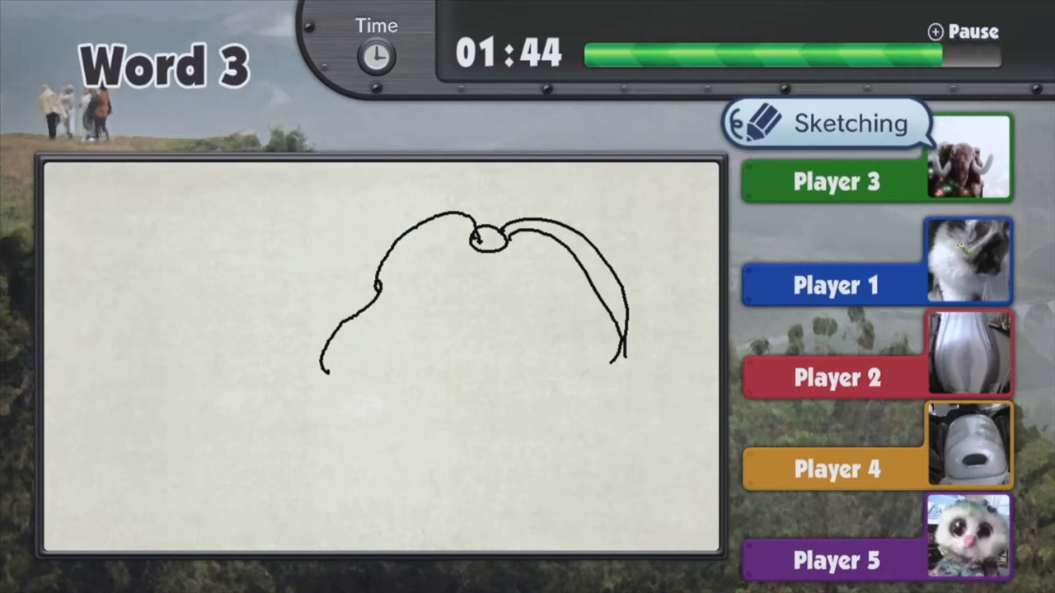
left_click_drag(494, 239, 602, 371)
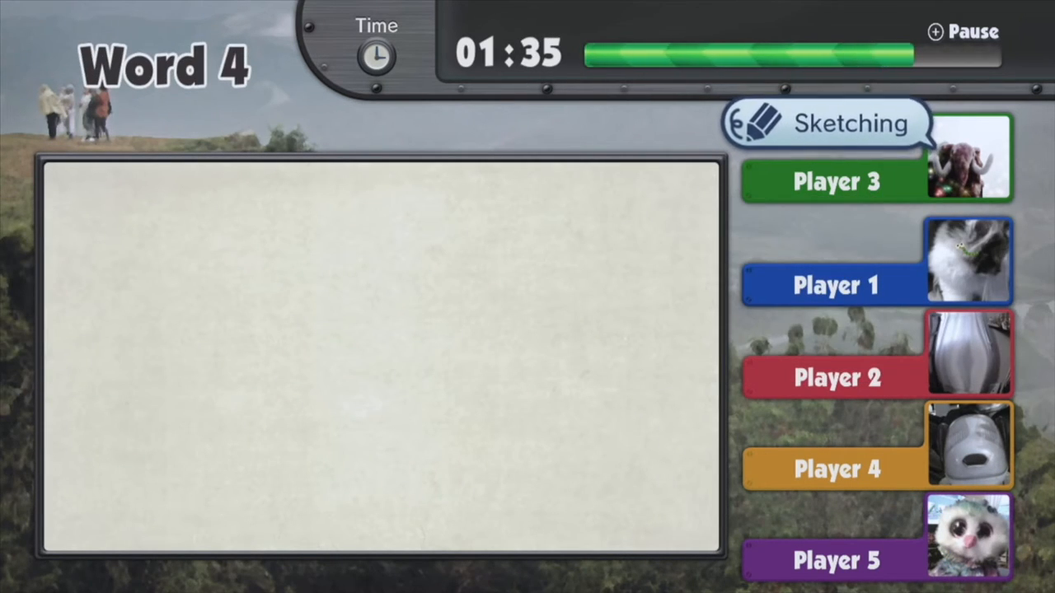
Draw a ring for Word 4, skip, then a stick figure with arms over a box.
left_click_drag(429, 247, 342, 375)
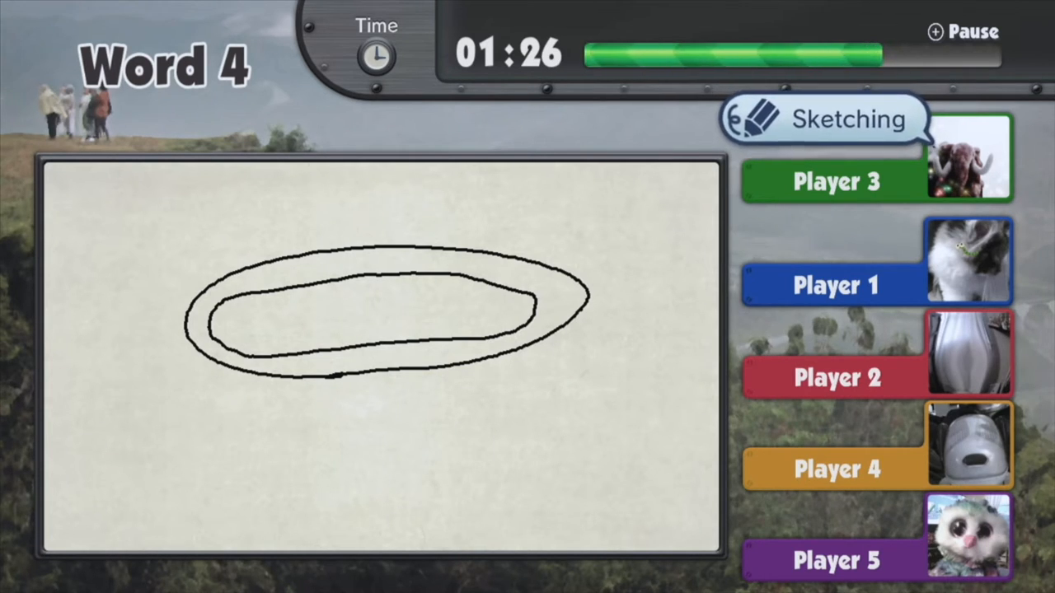
left_click(824, 118)
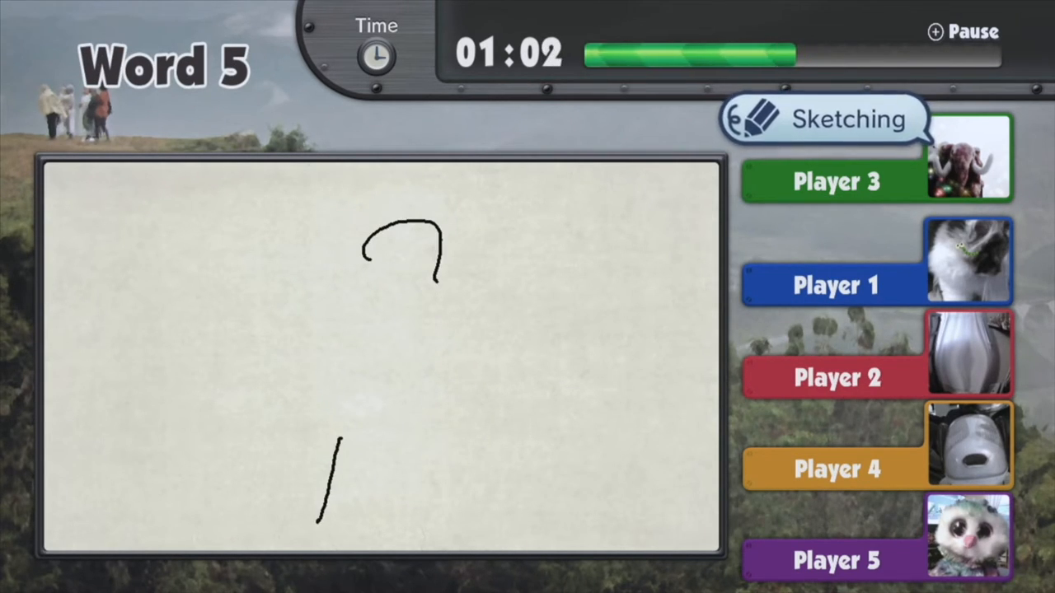
left_click_drag(321, 445, 507, 515)
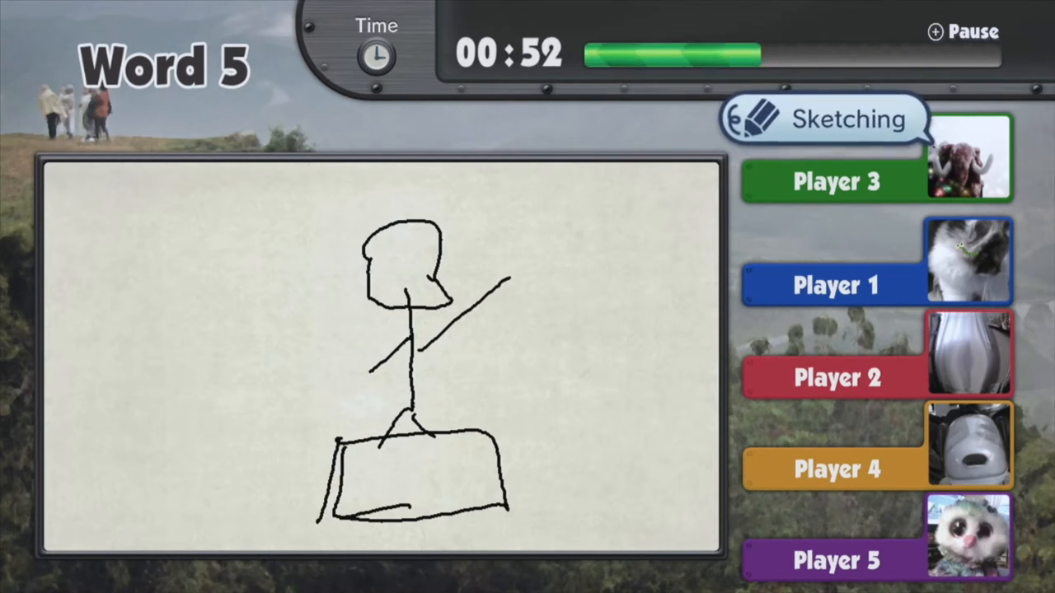
left_click_drag(387, 462, 462, 487)
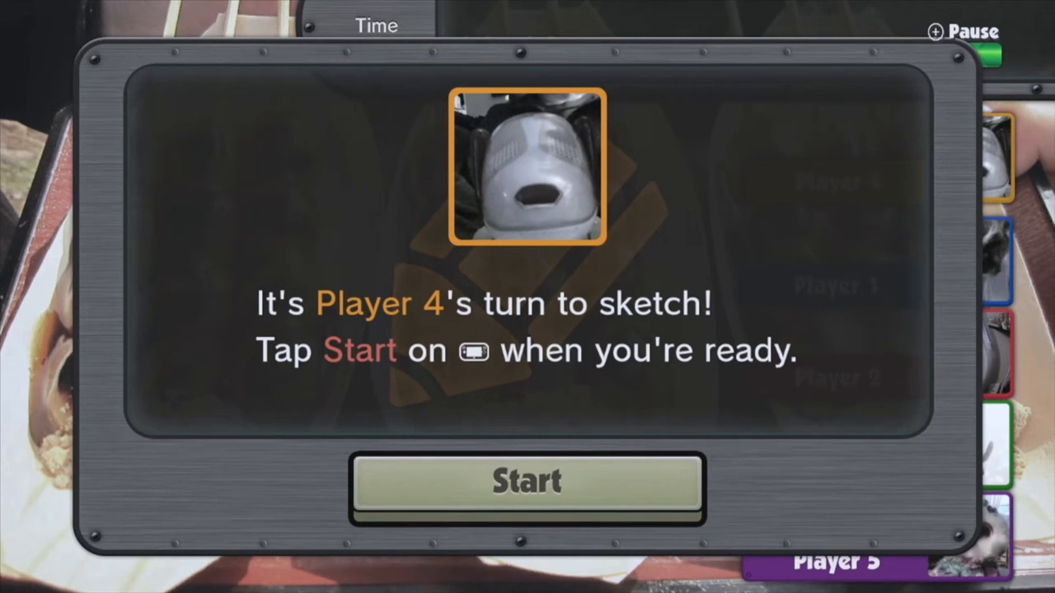
Start Player 4's turn and sketch Word 1, a triangle, and a figure inside a circle.
left_click(525, 481)
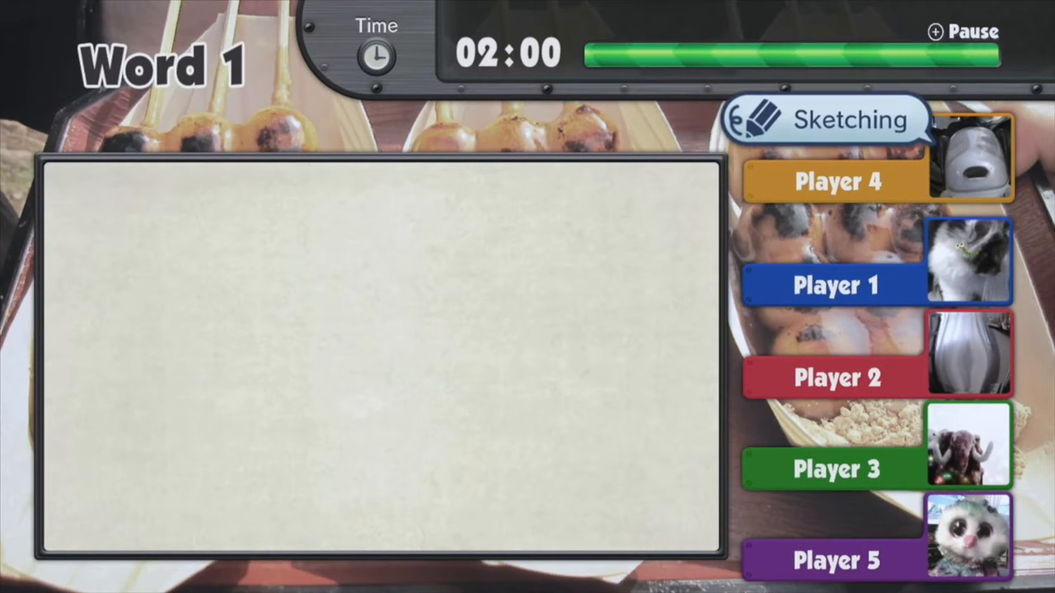
left_click_drag(429, 215, 462, 420)
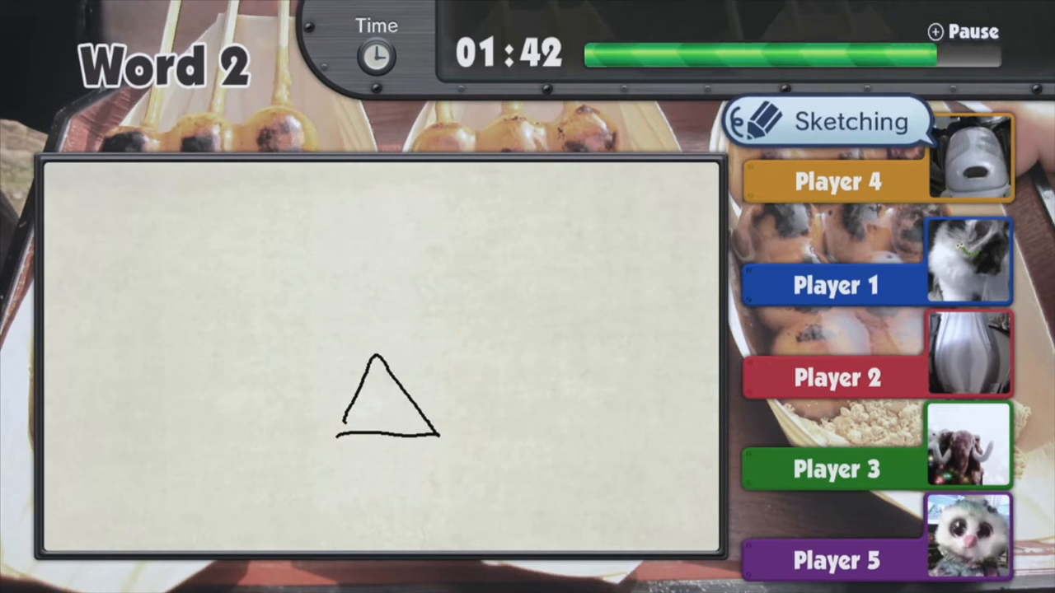
left_click_drag(168, 353, 643, 350)
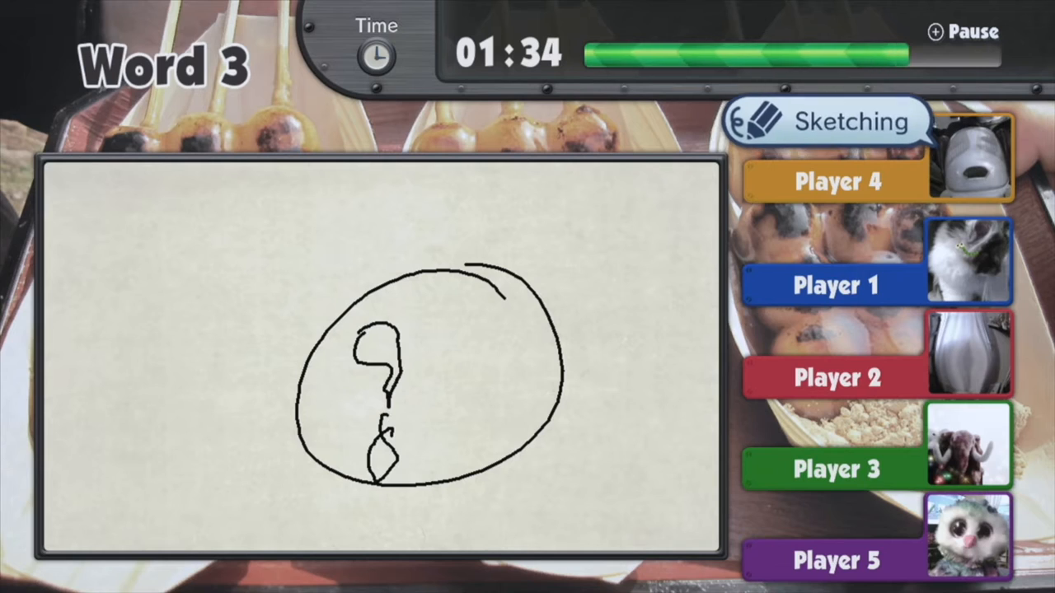
left_click_drag(420, 284, 491, 268)
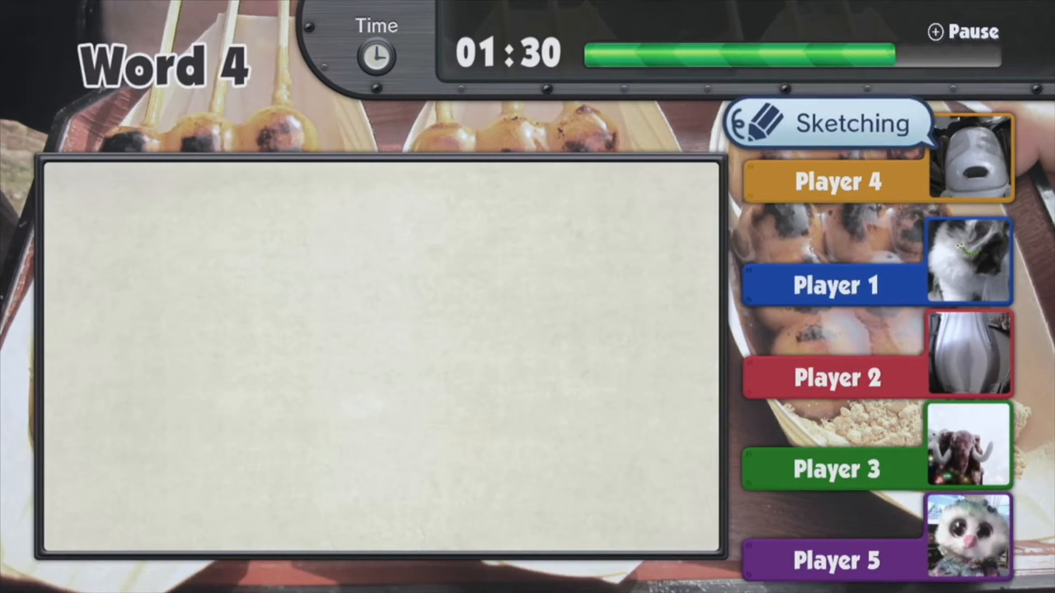
Sketch the open box, then draw the house under a crescent moon for Word 6.
left_click_drag(265, 279, 394, 343)
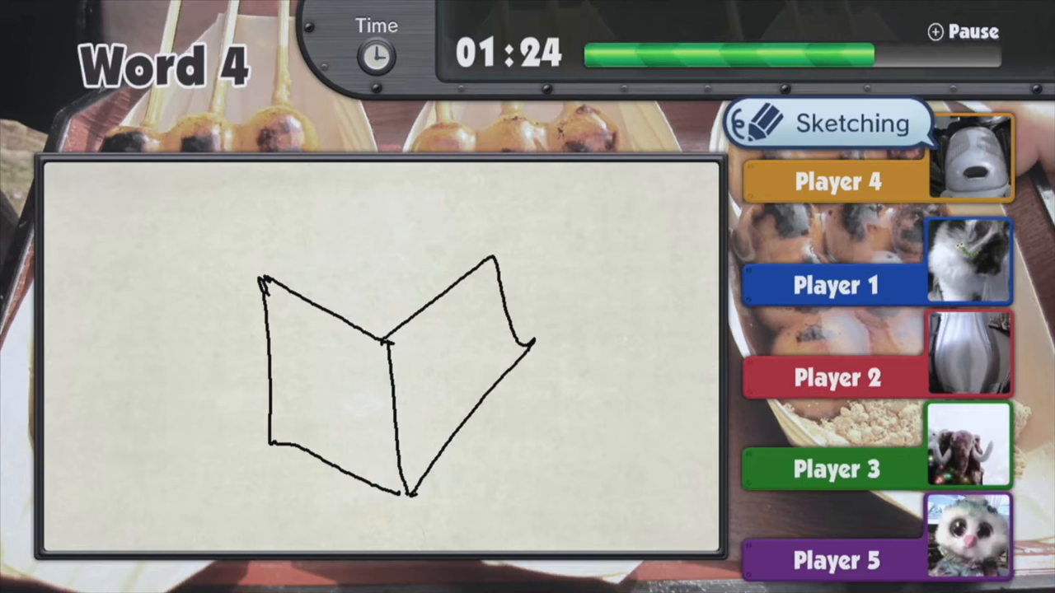
left_click_drag(280, 284, 396, 346)
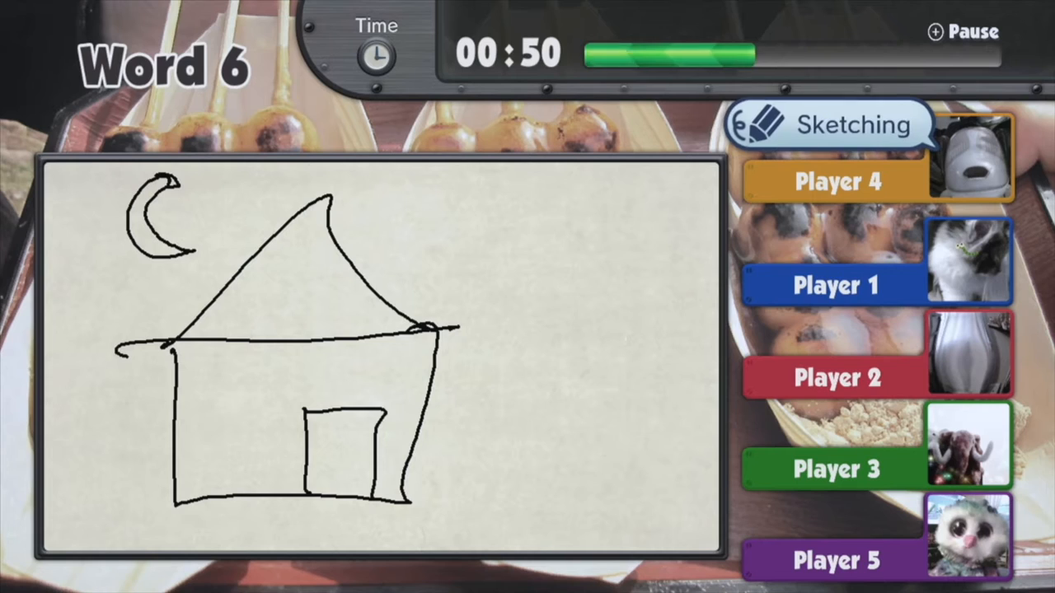
left_click_drag(520, 383, 540, 408)
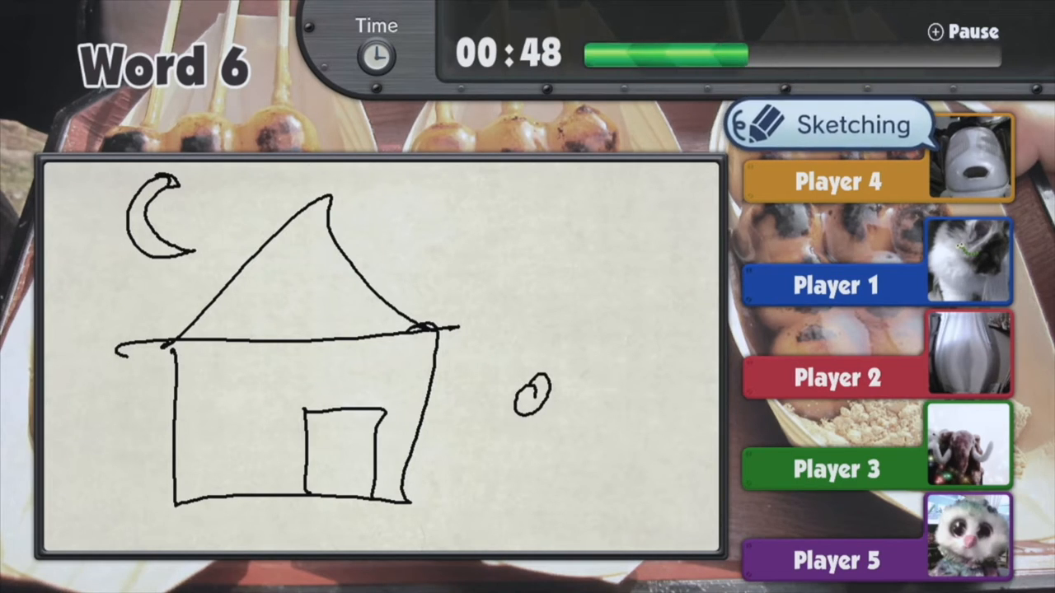
left_click_drag(532, 412, 495, 503)
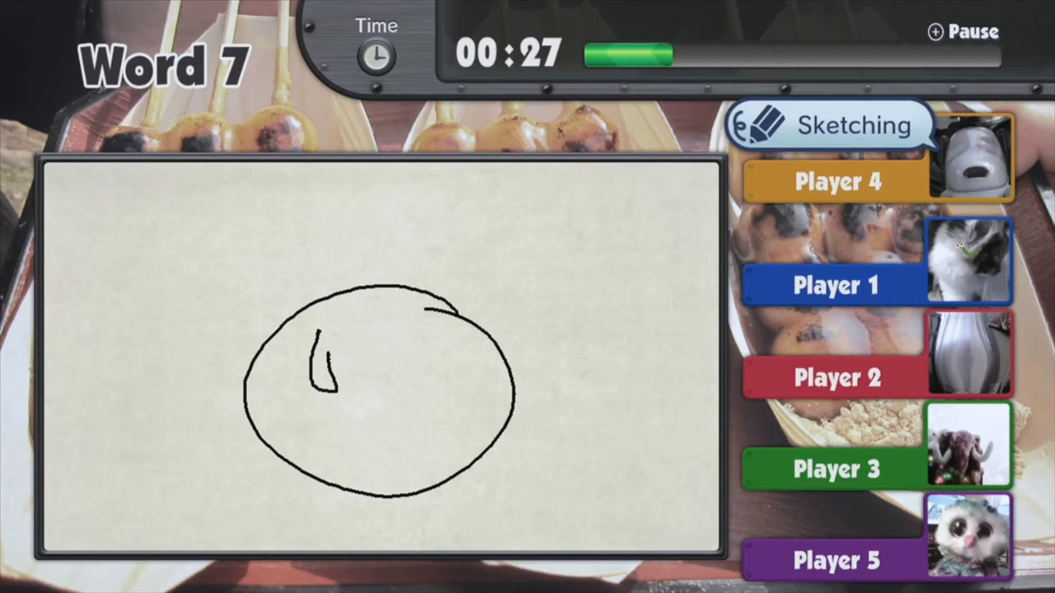
Add continents and a small planet to the Word 7 globe, then start Player 5's turn.
left_click_drag(329, 346, 346, 445)
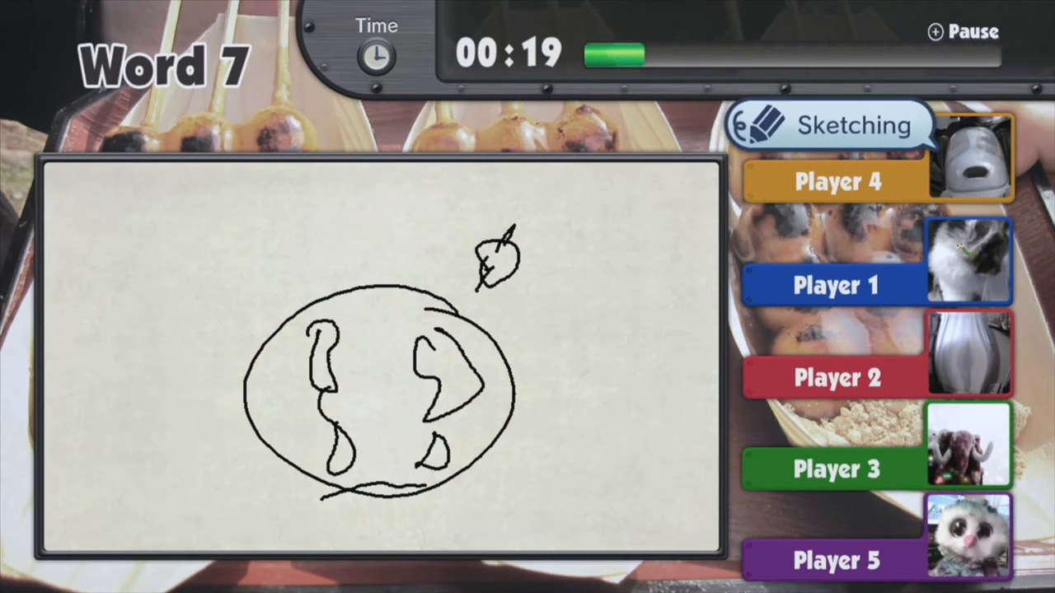
left_click_drag(491, 256, 572, 375)
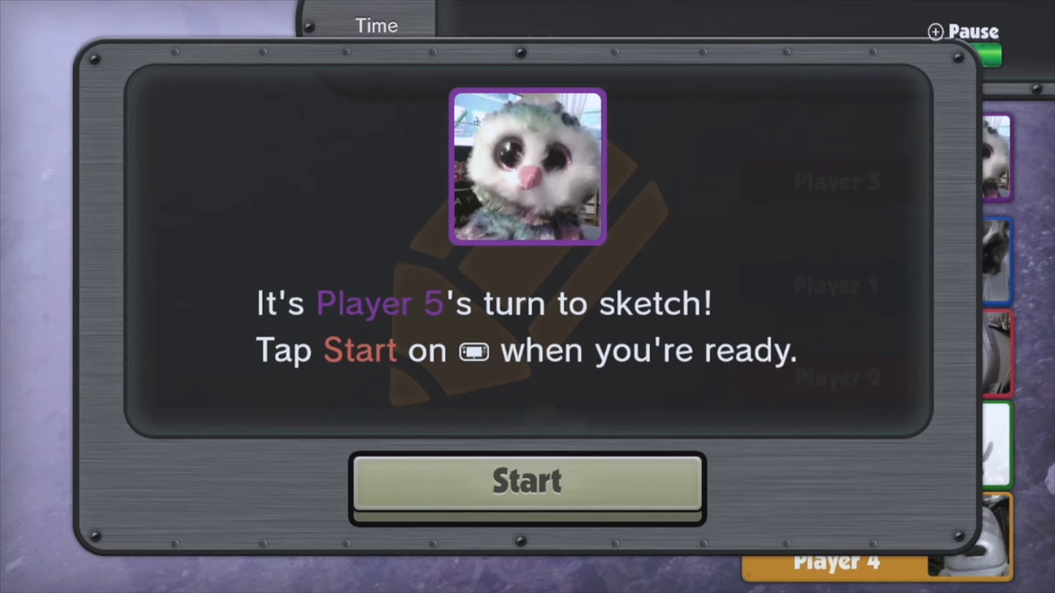
left_click(526, 482)
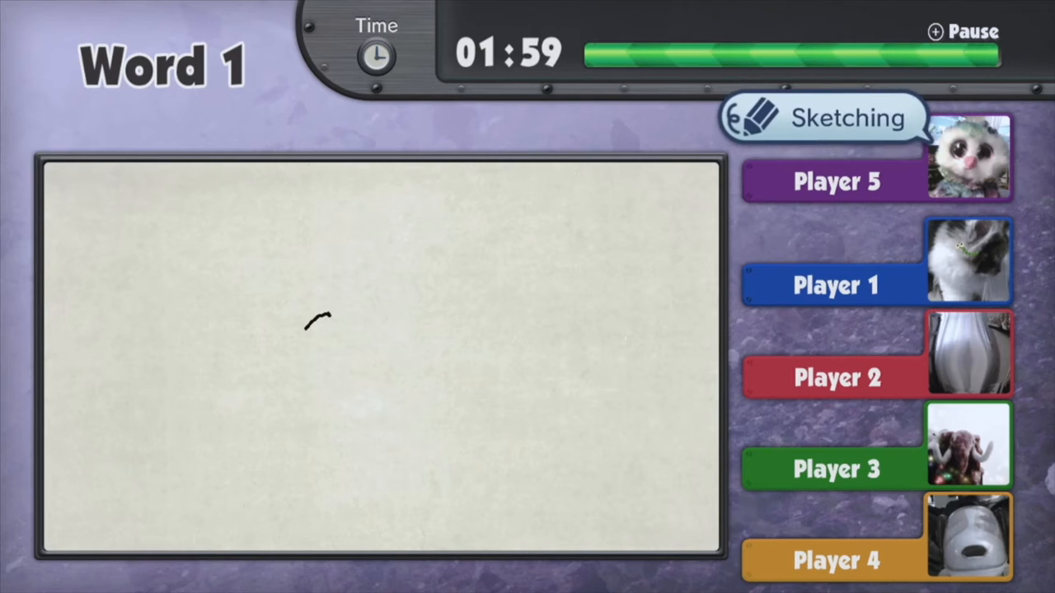
Draw the Word 2 pot shape and add steam lines above it.
left_click_drag(321, 322, 354, 358)
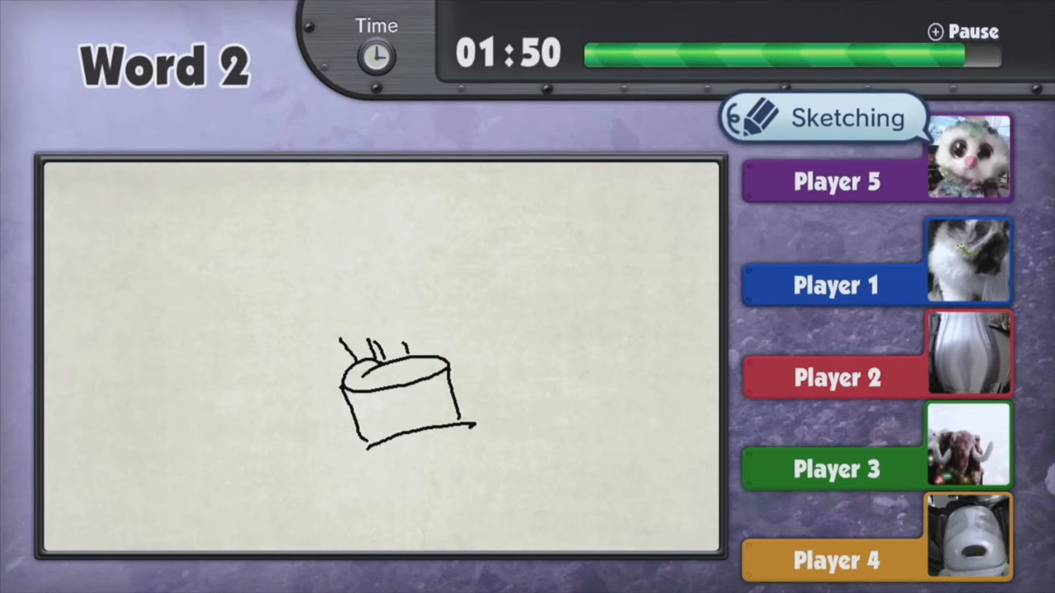
left_click_drag(358, 412, 437, 400)
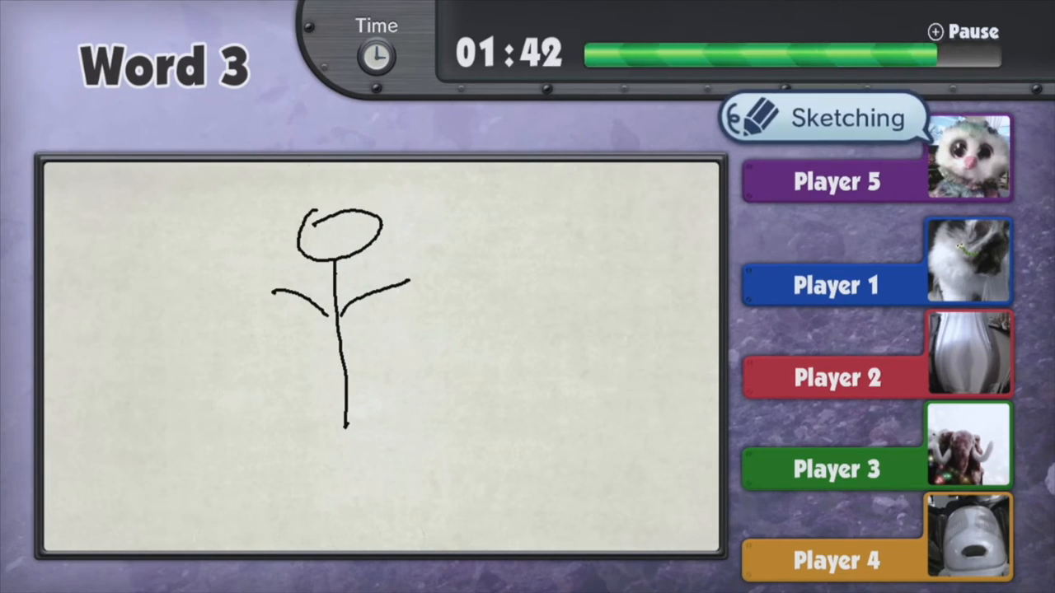
Redraw the Word 3 stick figure larger, adding a loop at the hips and further details.
left_click_drag(313, 356, 371, 356)
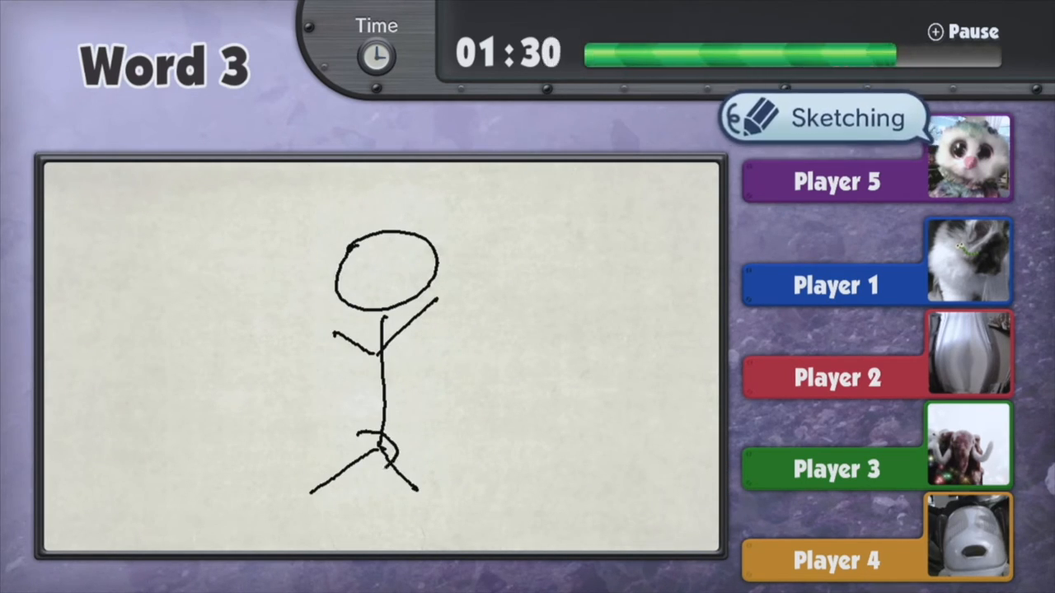
left_click_drag(362, 437, 404, 461)
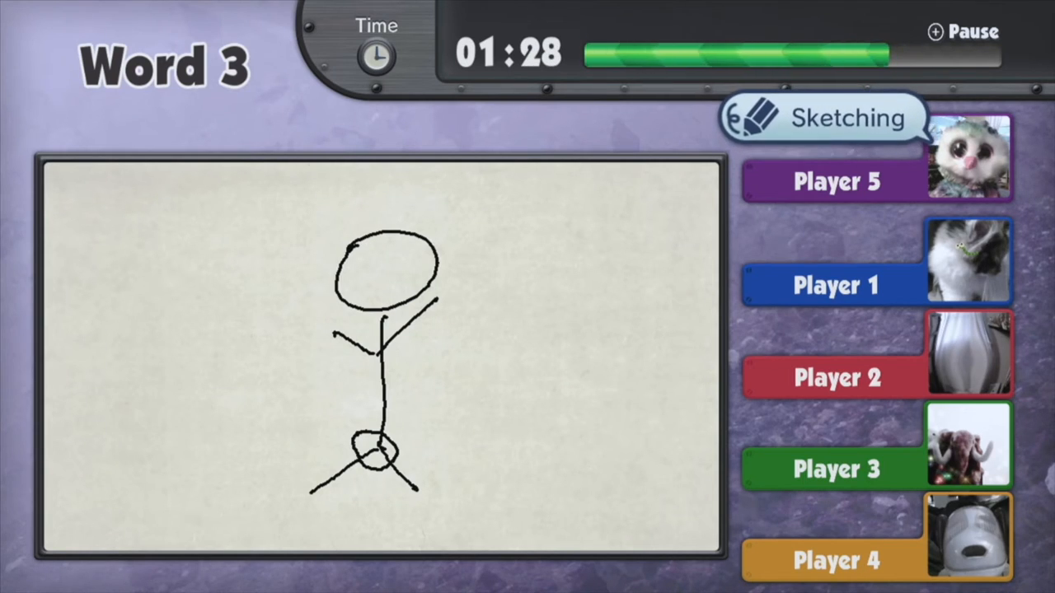
left_click_drag(515, 299, 598, 298)
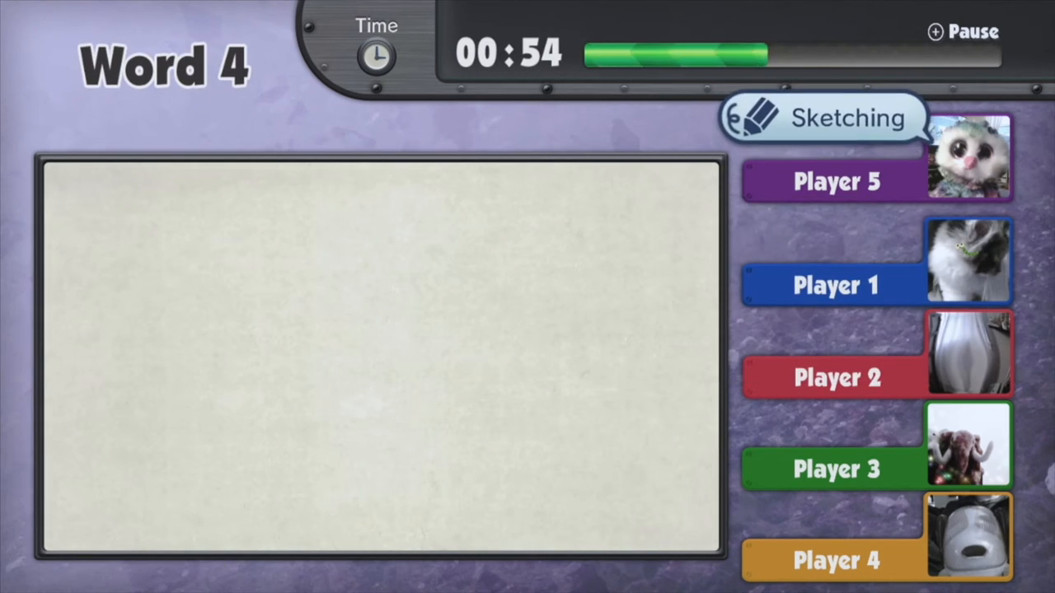
Sketch the fourth word, then extend the horizontal line for Word 6.
left_click_drag(256, 284, 243, 334)
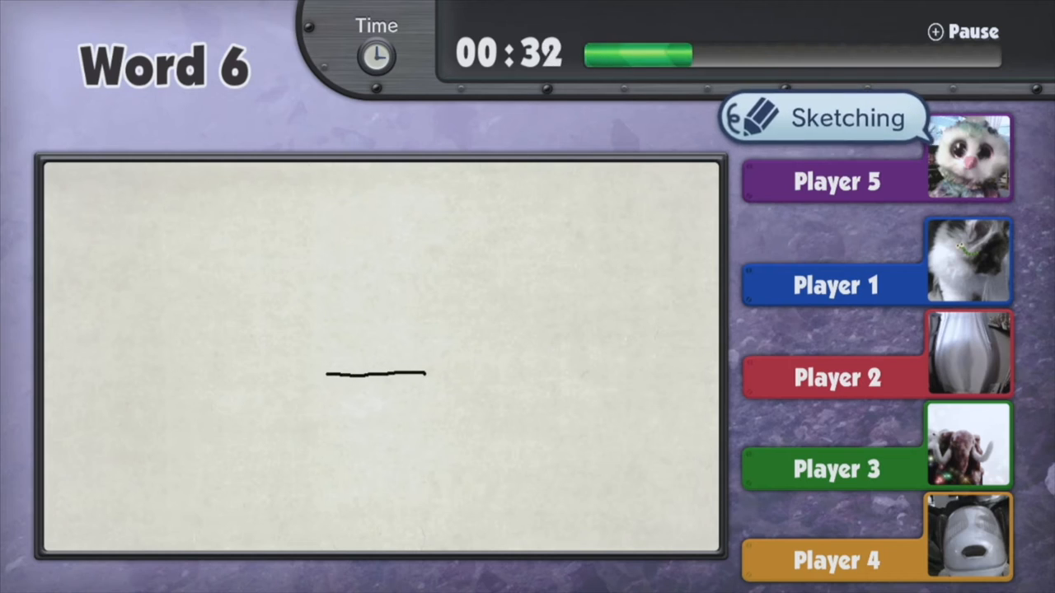
left_click_drag(330, 375, 429, 404)
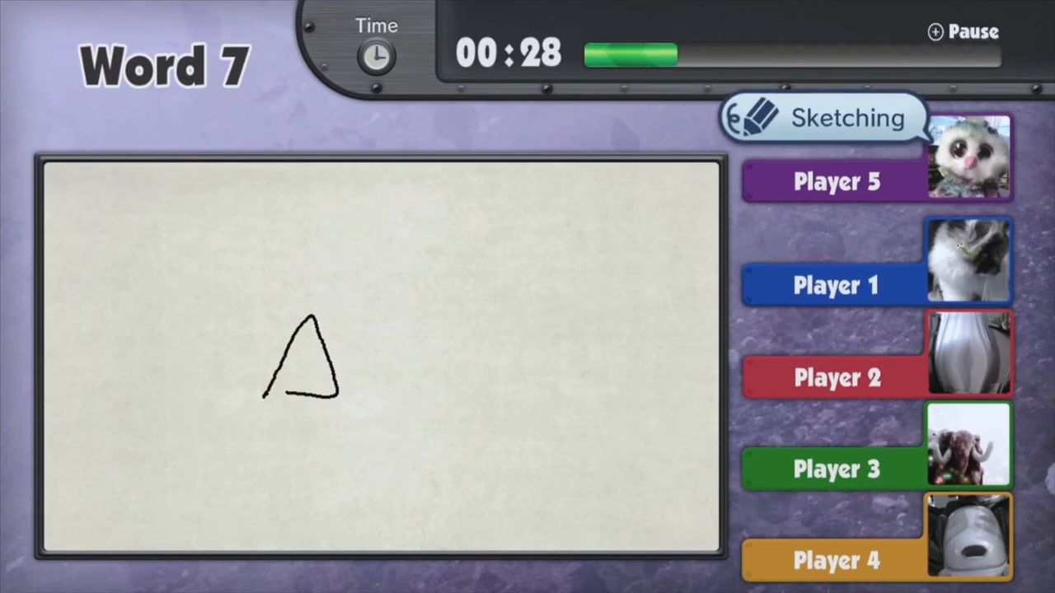
Add more peaks beside the triangle and a curved stroke above them.
left_click_drag(338, 309, 388, 395)
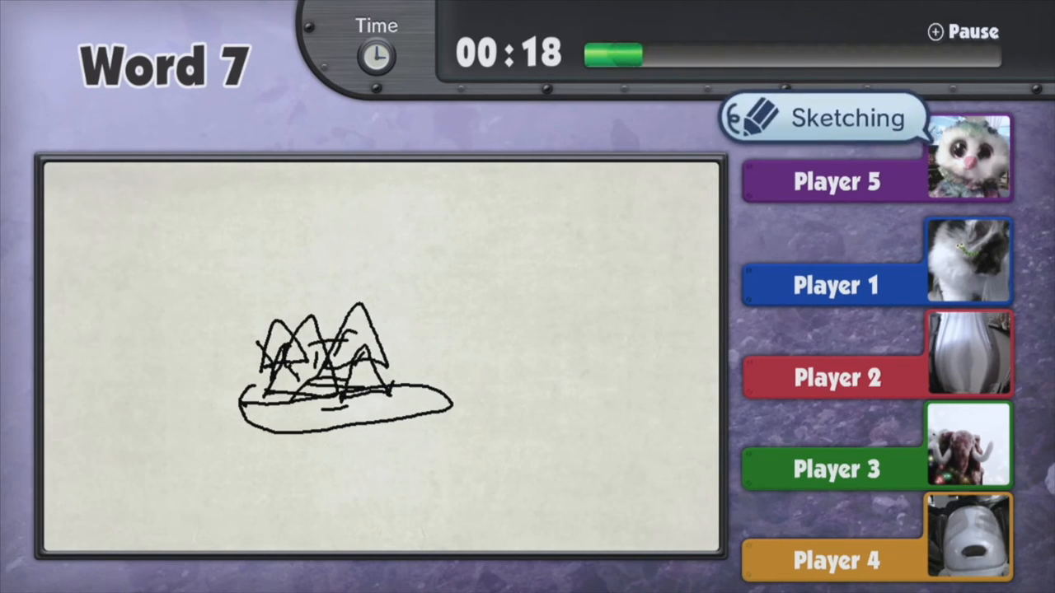
left_click_drag(482, 287, 602, 282)
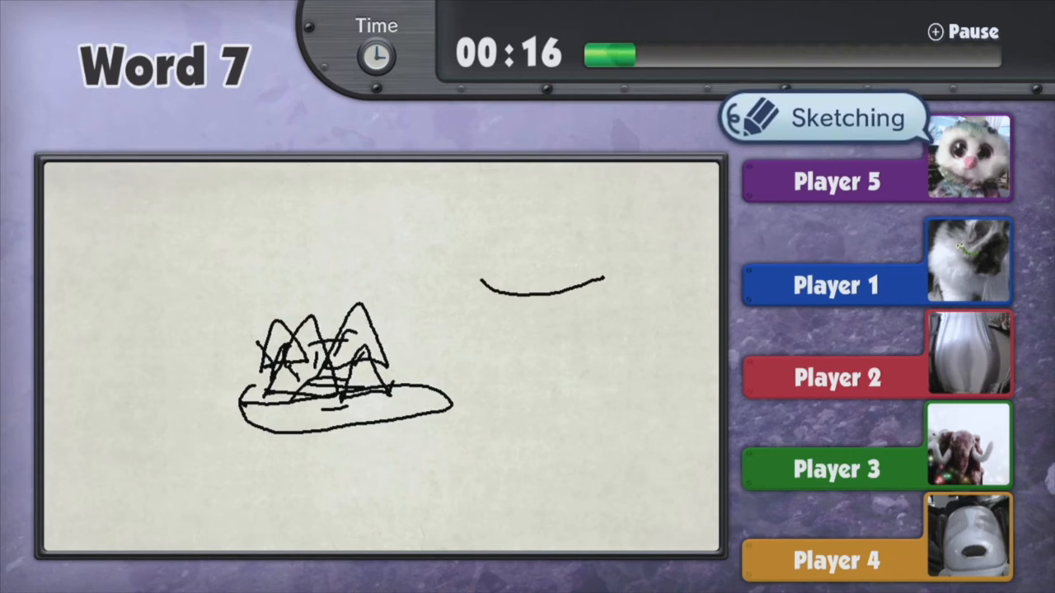